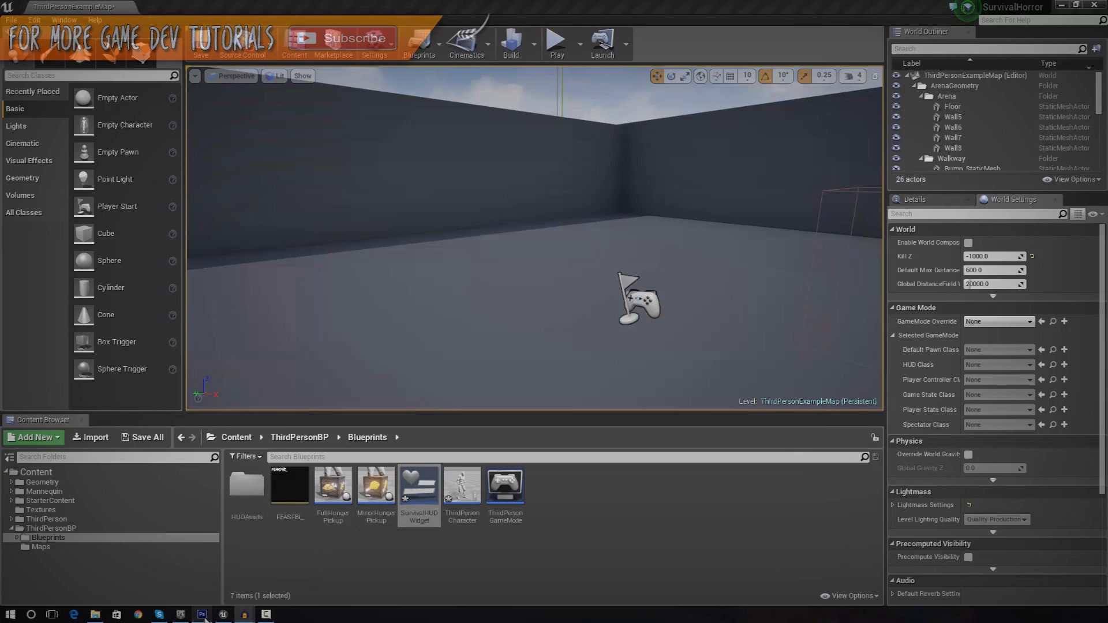
Step: Fit the whole HUD mockup image in the viewer window
{"action": "left_click", "coordinate": [202, 614]}
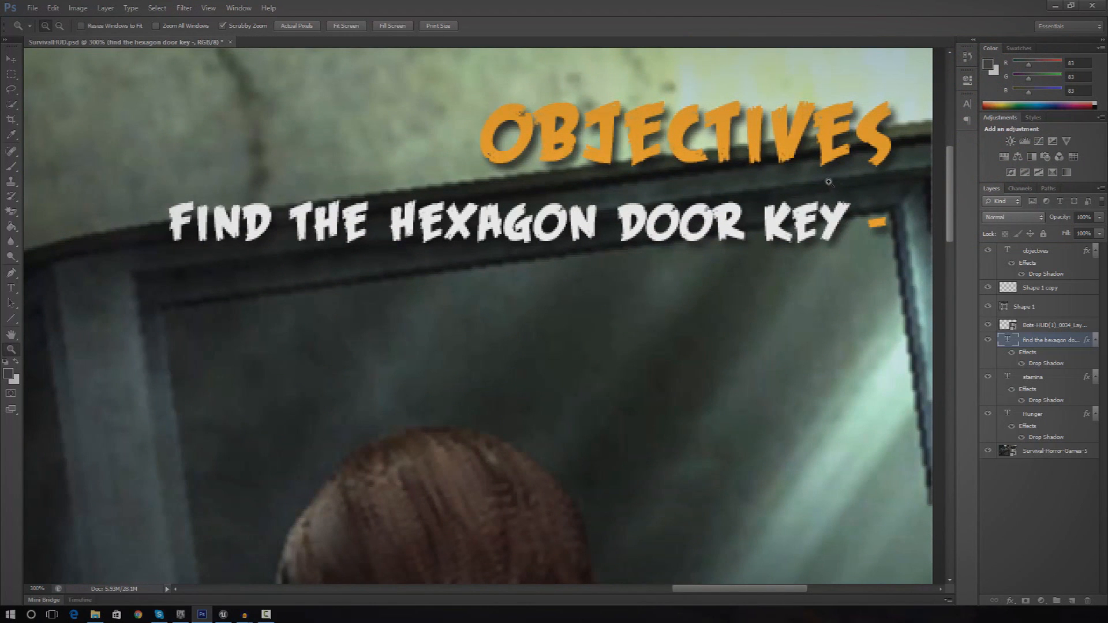
{"action": "scroll", "scroll_direction": "down", "scroll_amount": 3}
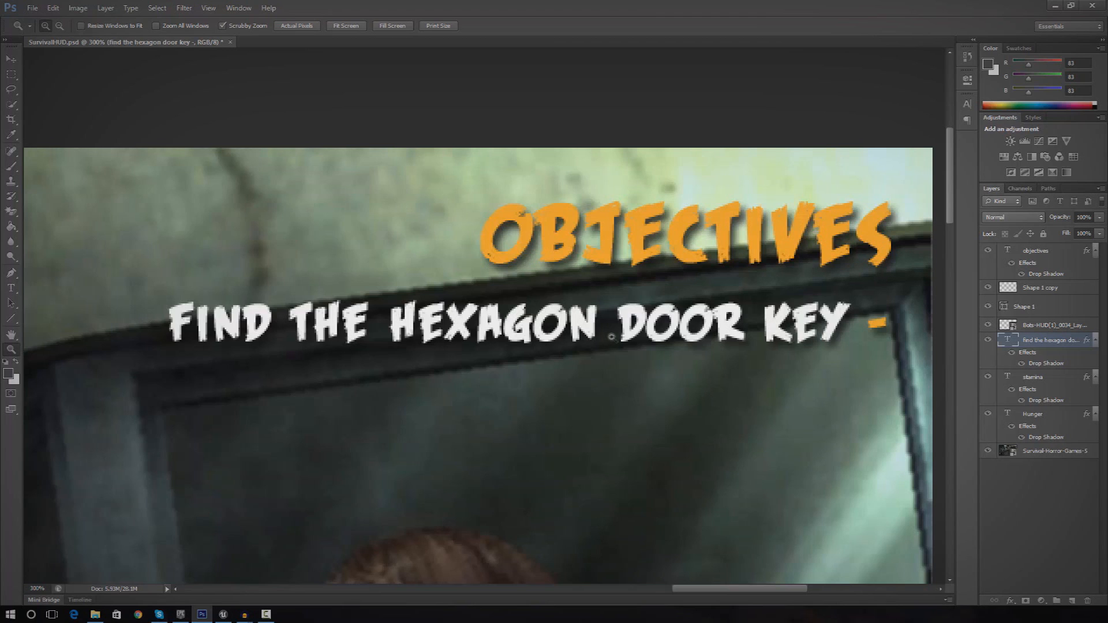
{"action": "mouse_move", "coordinate": [769, 358]}
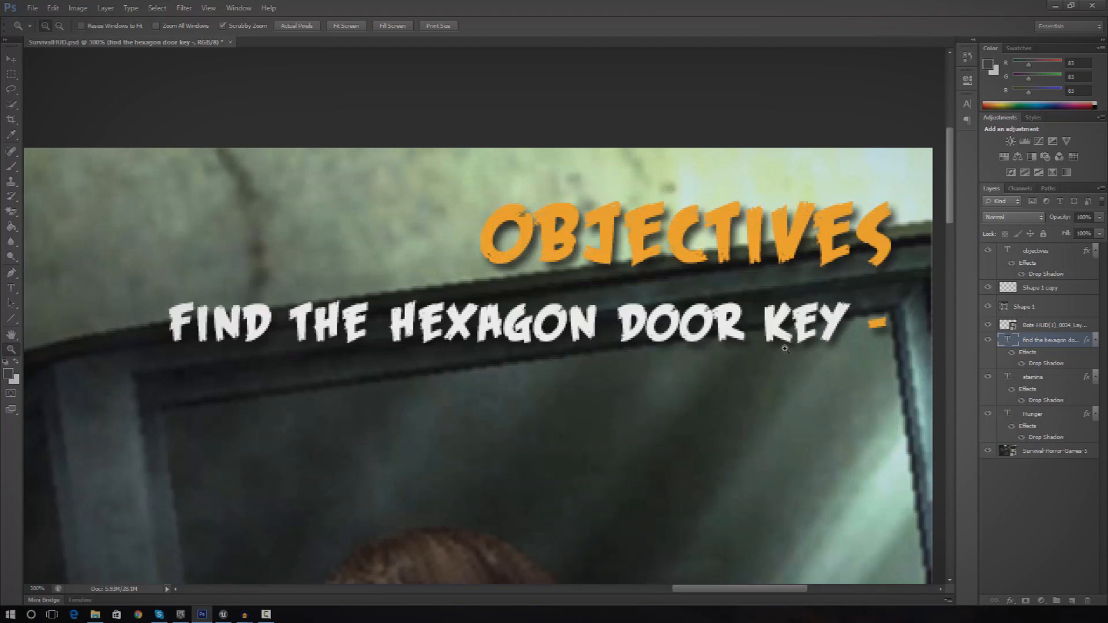
{"action": "mouse_move", "coordinate": [790, 328]}
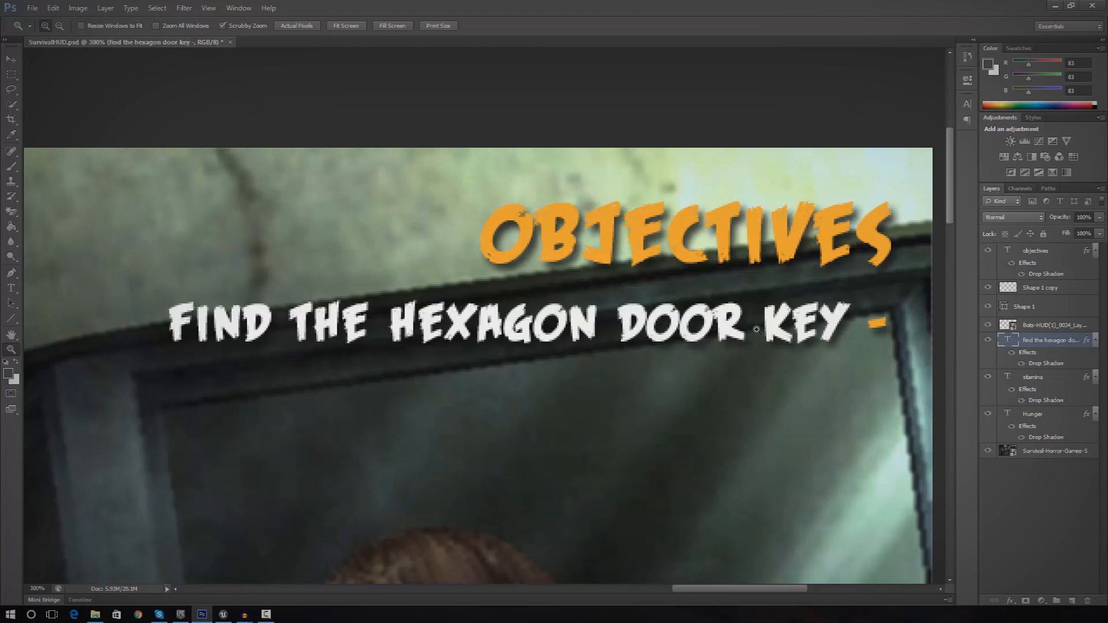
{"action": "right_click", "coordinate": [755, 330]}
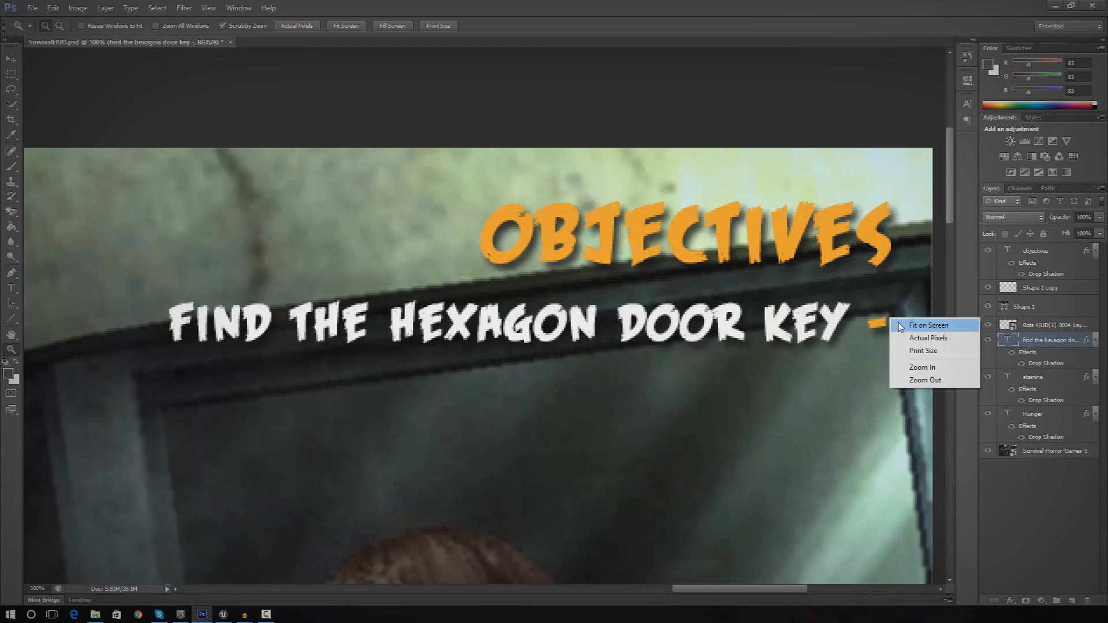
{"action": "left_click", "coordinate": [928, 325]}
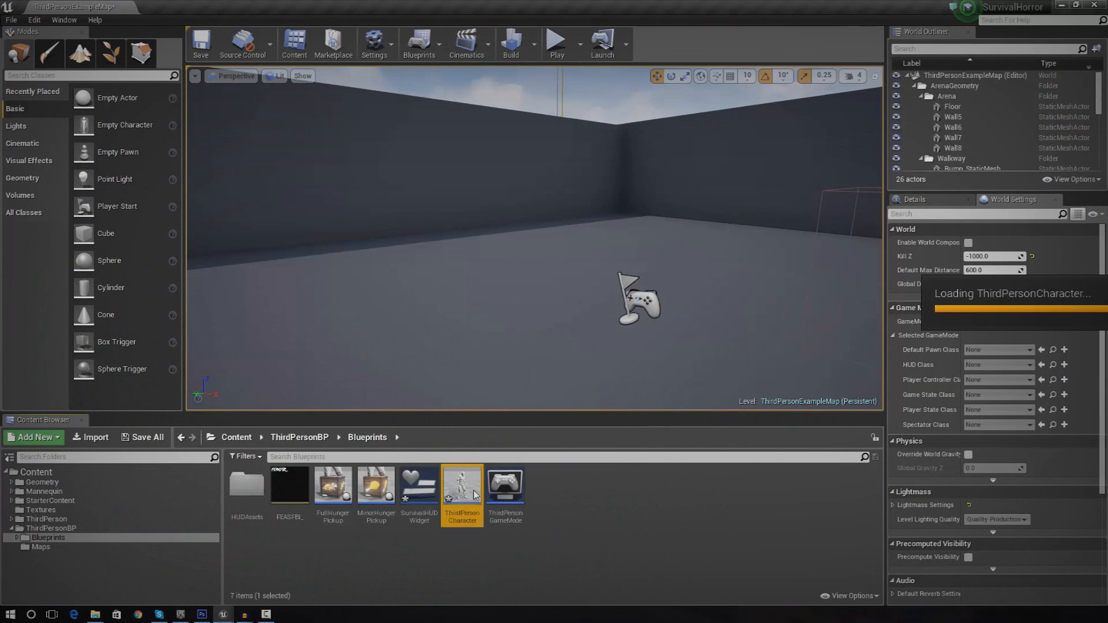
Step: Add a Text variable named PlayerObjective to the ThirdPersonCharacter blueprint
{"action": "double_click", "coordinate": [462, 485]}
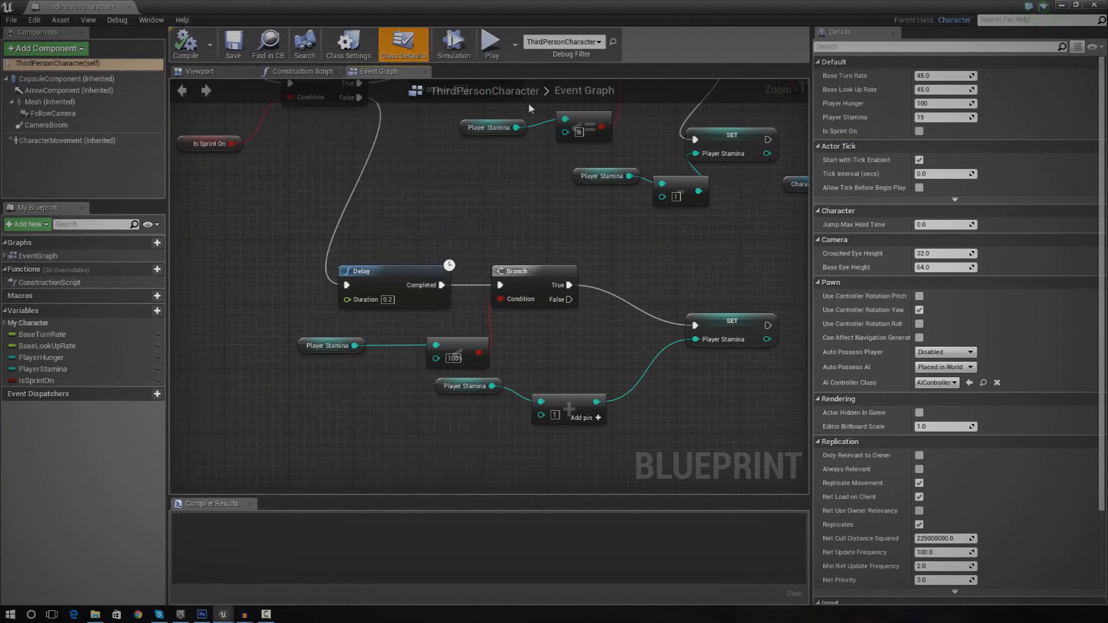
{"action": "left_click", "coordinate": [157, 311]}
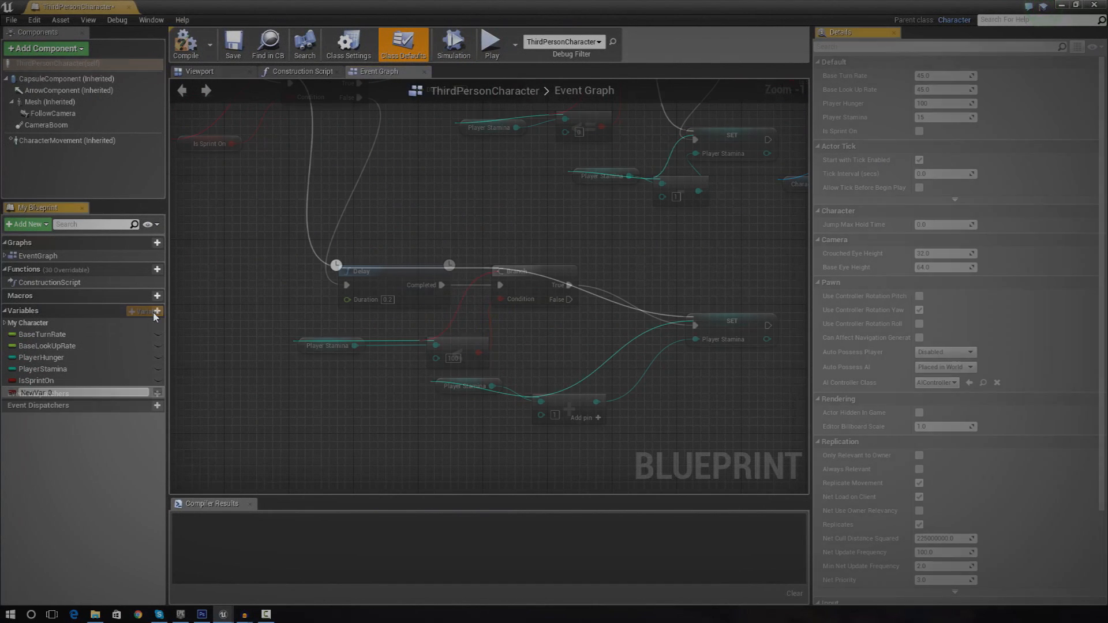
{"action": "left_click", "coordinate": [144, 311]}
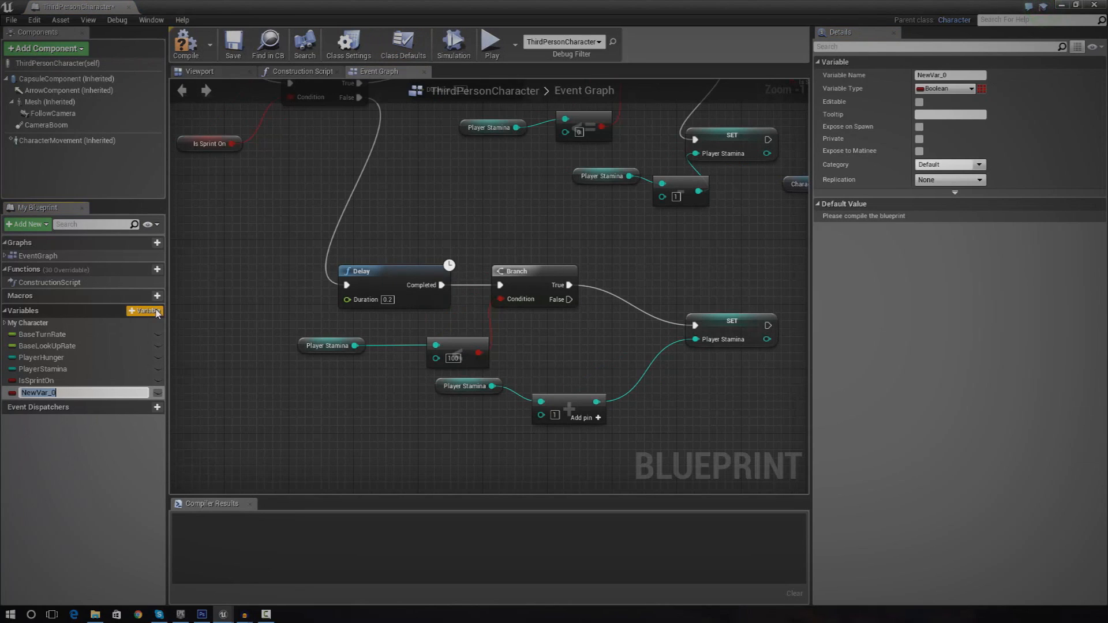
{"action": "type", "text": "P"}
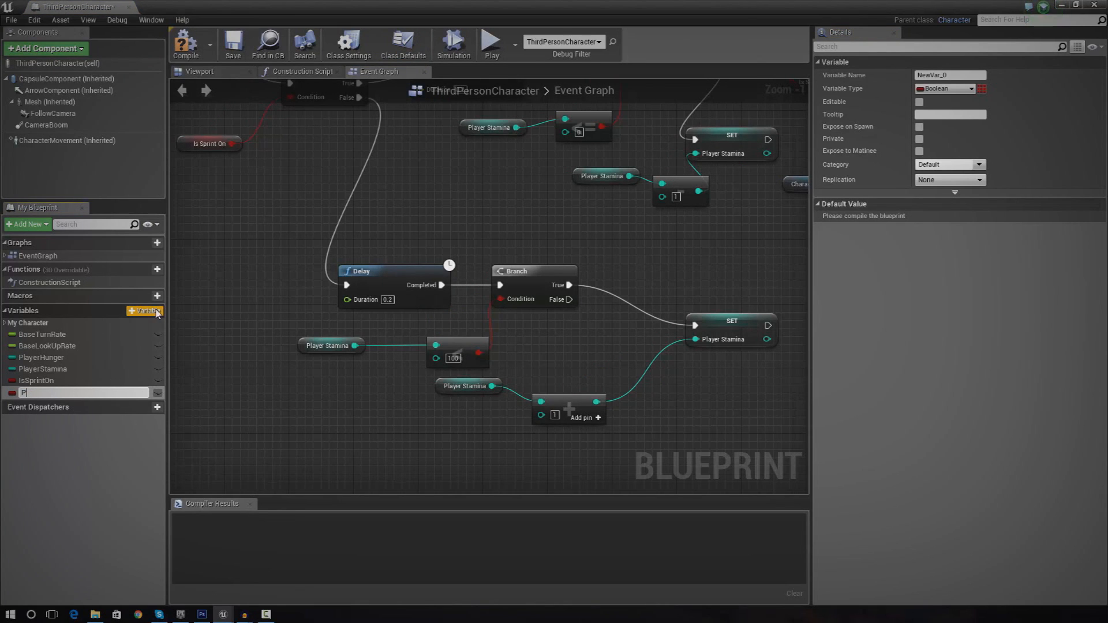
{"action": "type", "text": "layerObjective"}
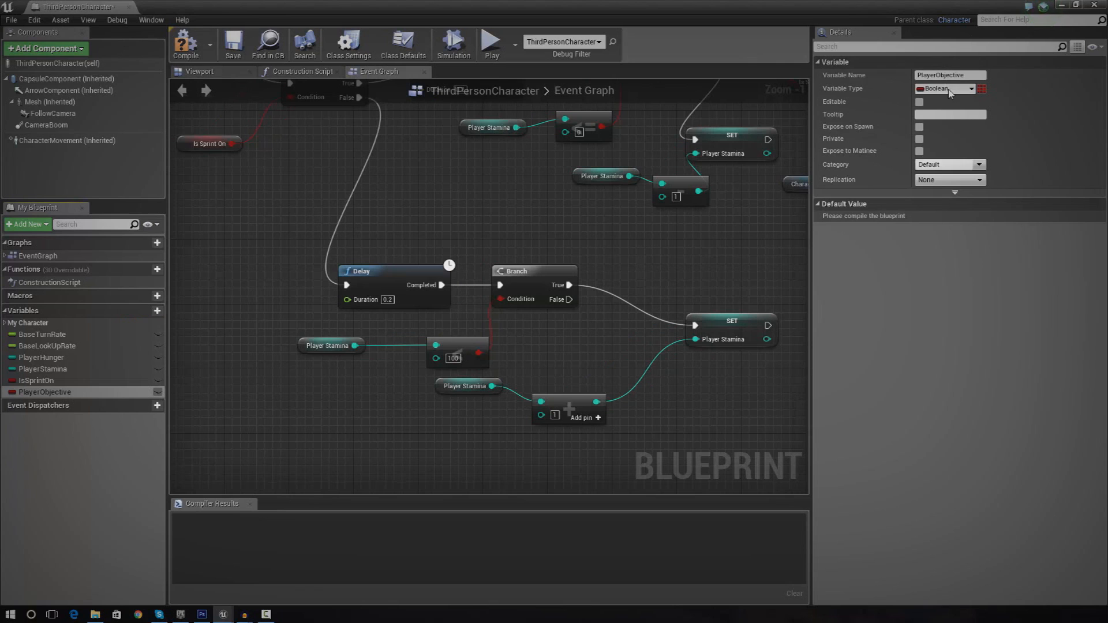
{"action": "left_click", "coordinate": [949, 88]}
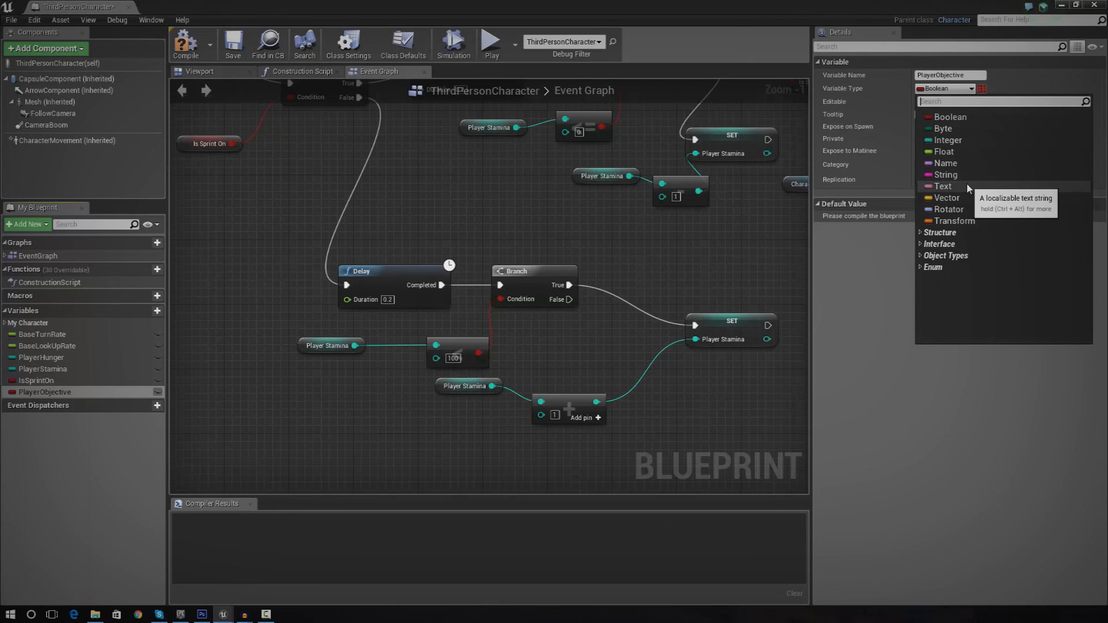
{"action": "left_click", "coordinate": [944, 186]}
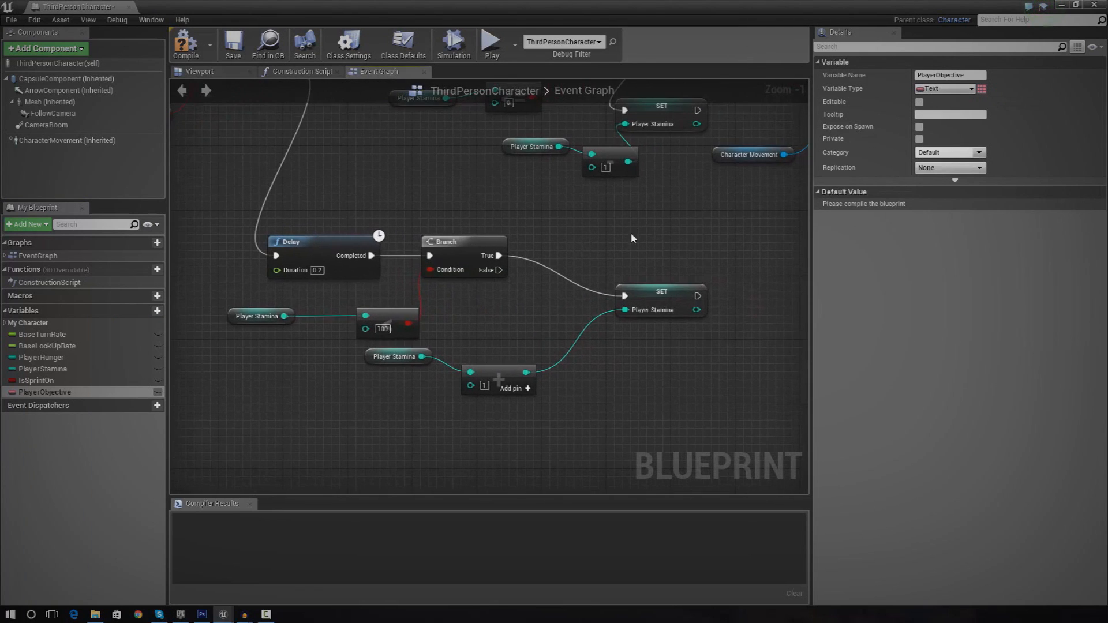
{"action": "mouse_move", "coordinate": [900, 219]}
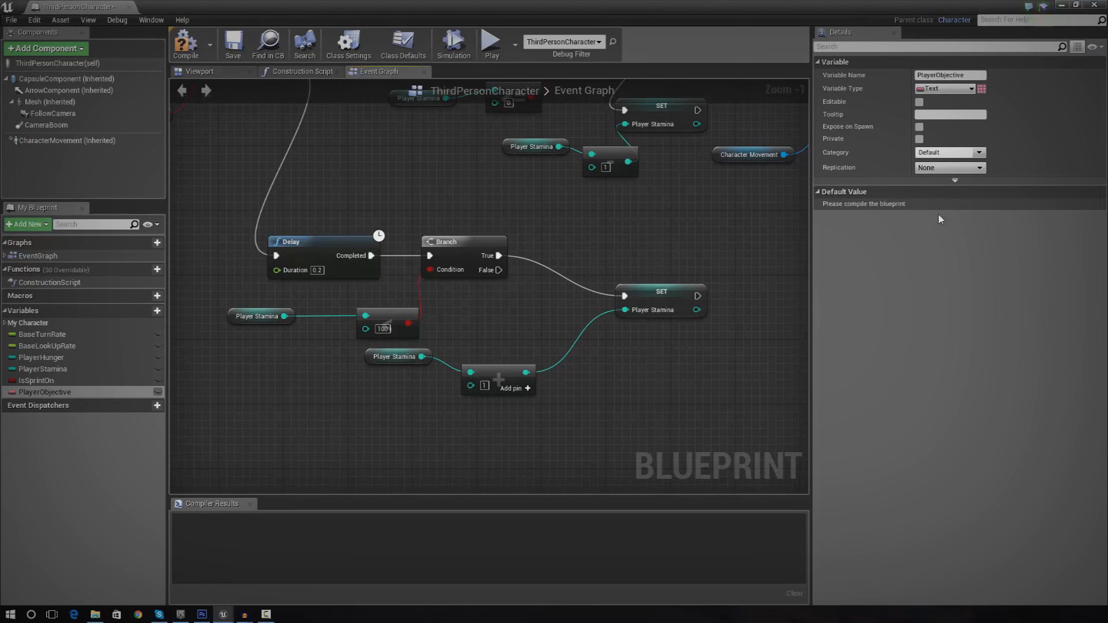
{"action": "mouse_move", "coordinate": [805, 208]}
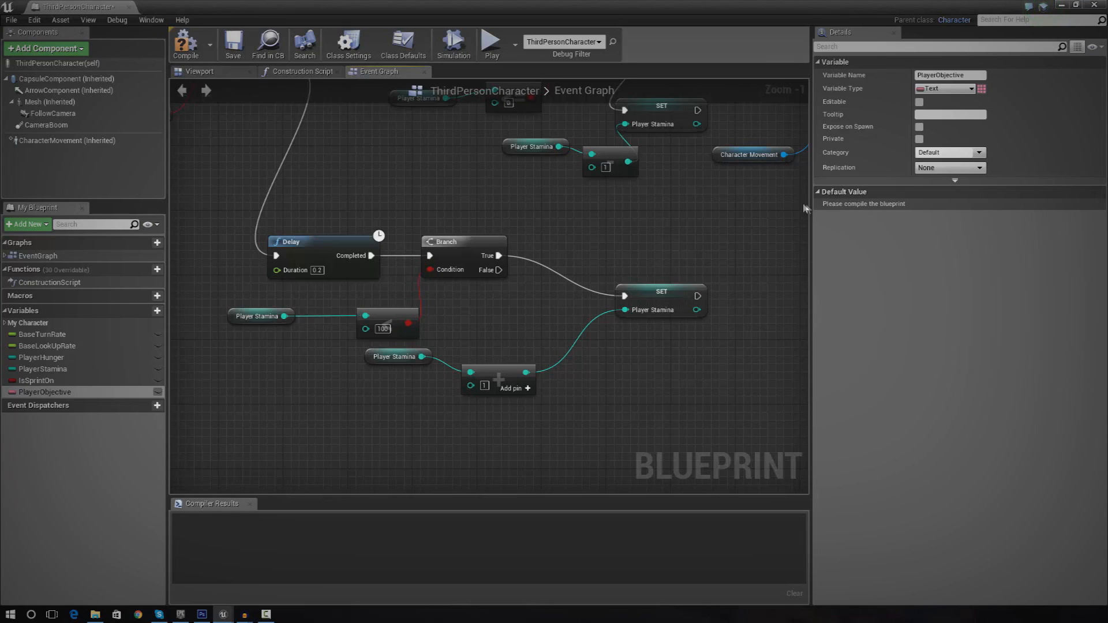
{"action": "mouse_move", "coordinate": [863, 204]}
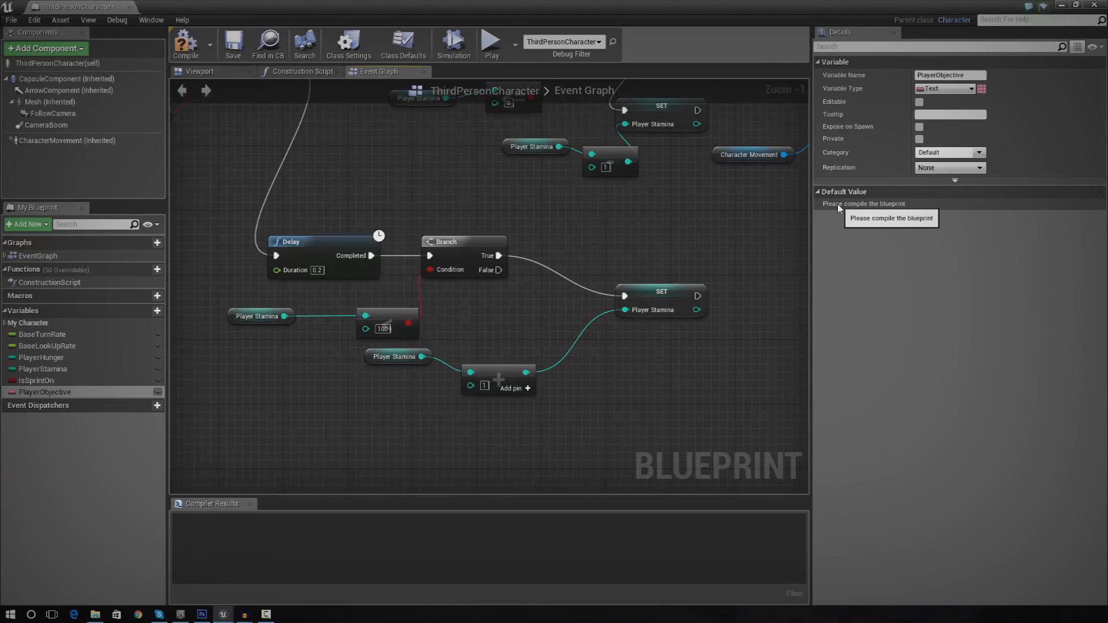
{"action": "mouse_move", "coordinate": [860, 208]}
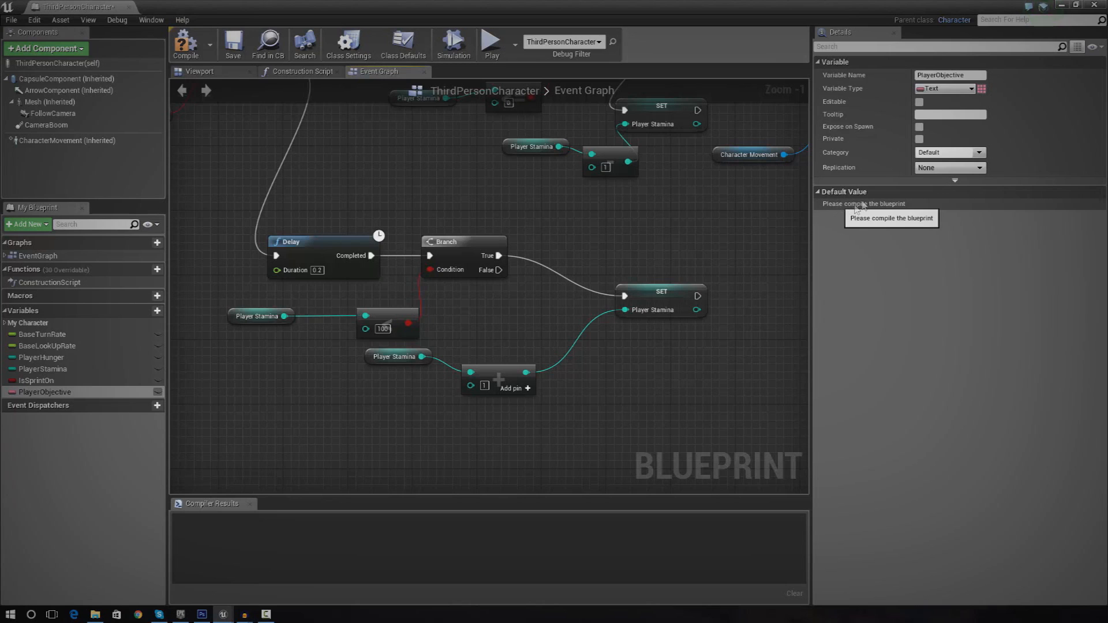
Step: Compile, set PlayerObjective's default value to 'Start Mission', and close the blueprint
{"action": "left_click", "coordinate": [382, 388]}
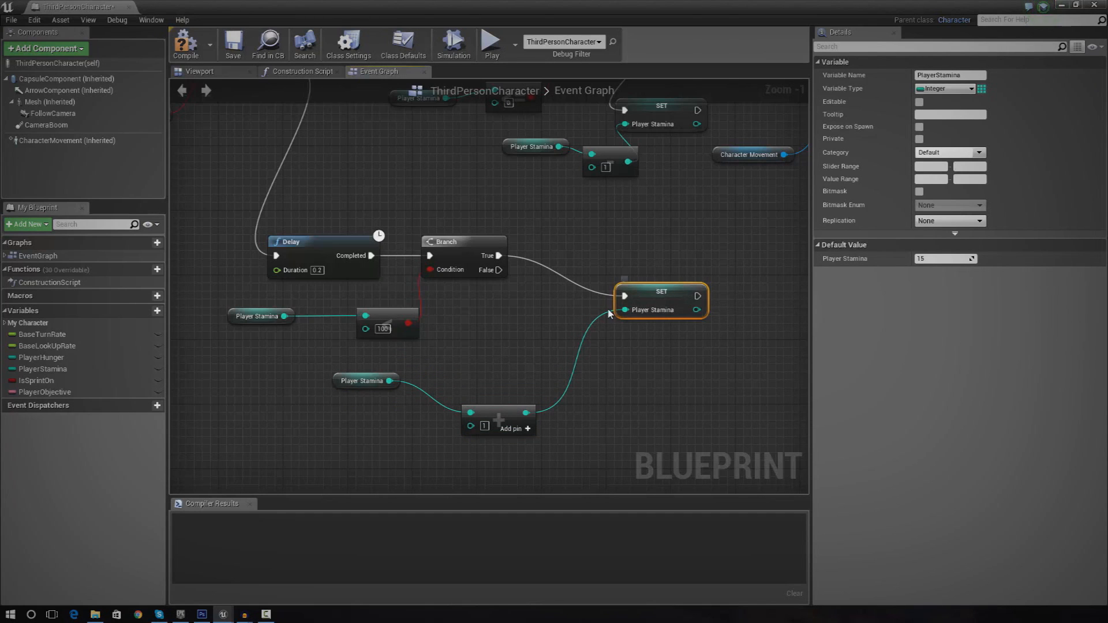
{"action": "left_click", "coordinate": [36, 381]}
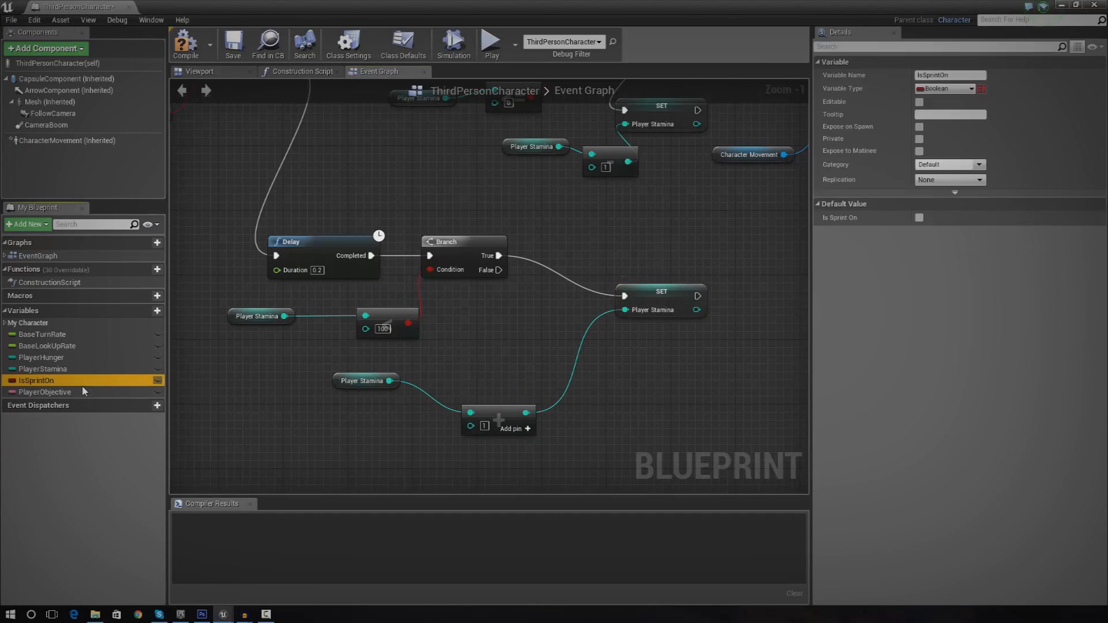
{"action": "left_click", "coordinate": [45, 391]}
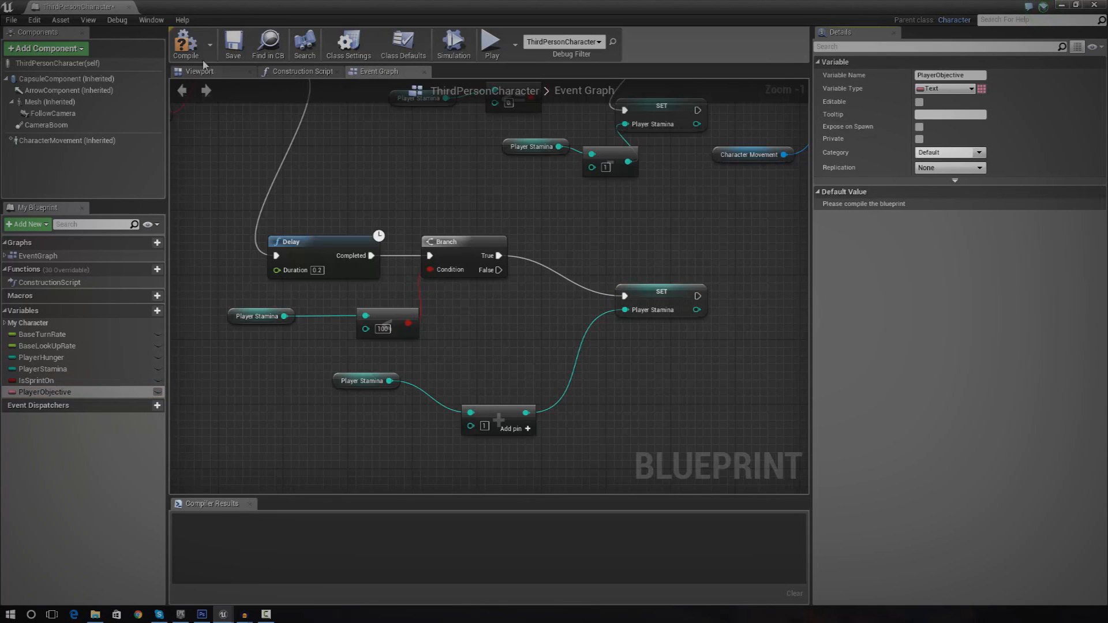
{"action": "left_click", "coordinate": [185, 43]}
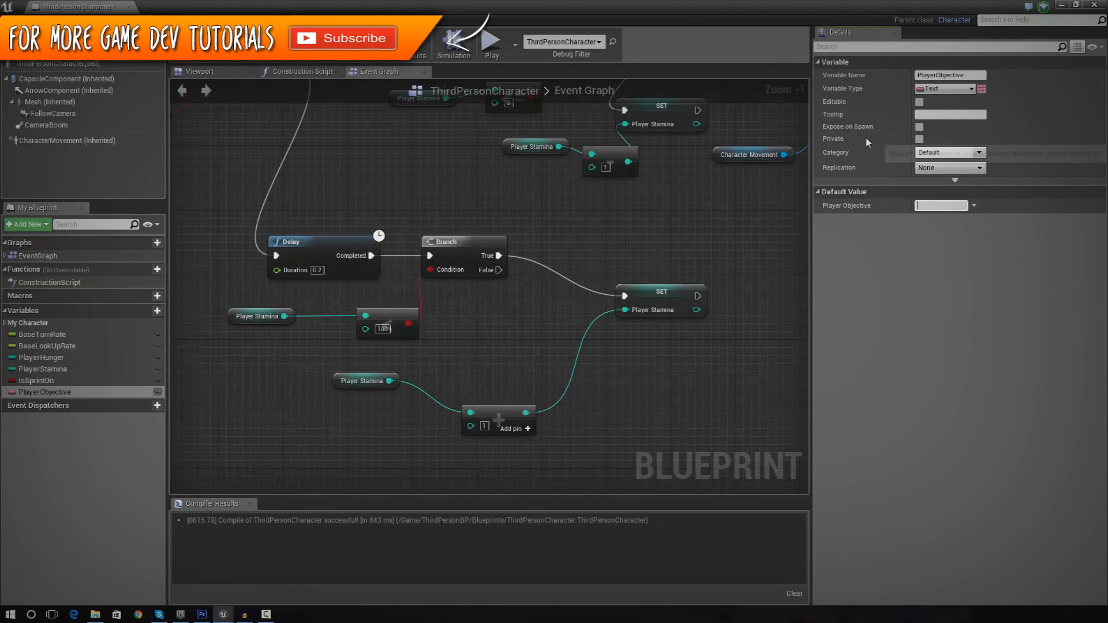
{"action": "type", "text": "Start Mission"}
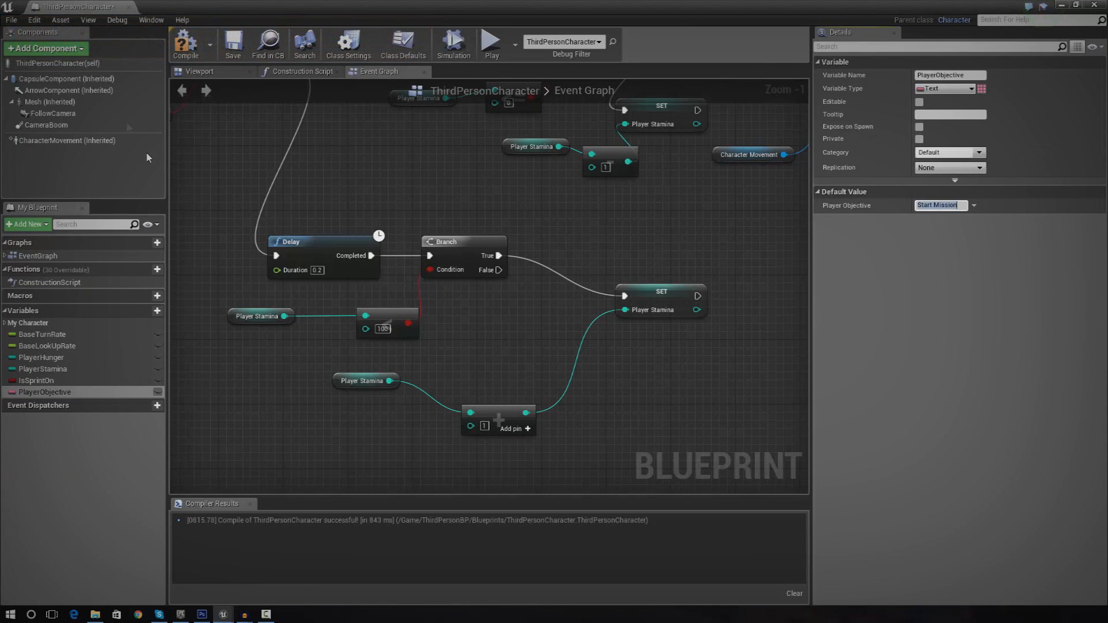
{"action": "mouse_move", "coordinate": [130, 11]}
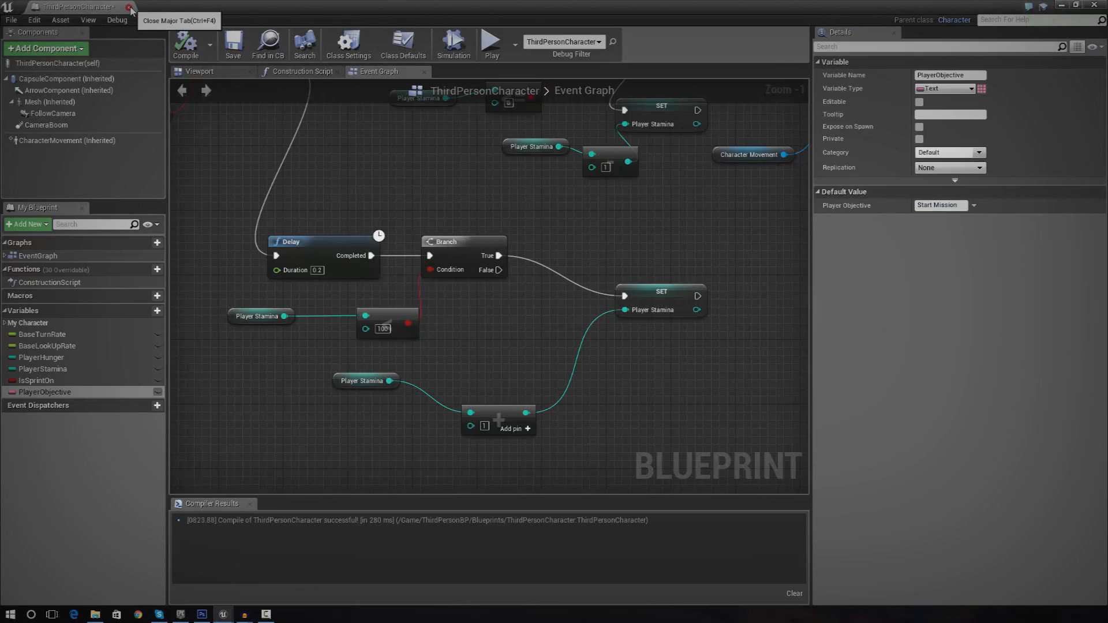
{"action": "left_click", "coordinate": [129, 7]}
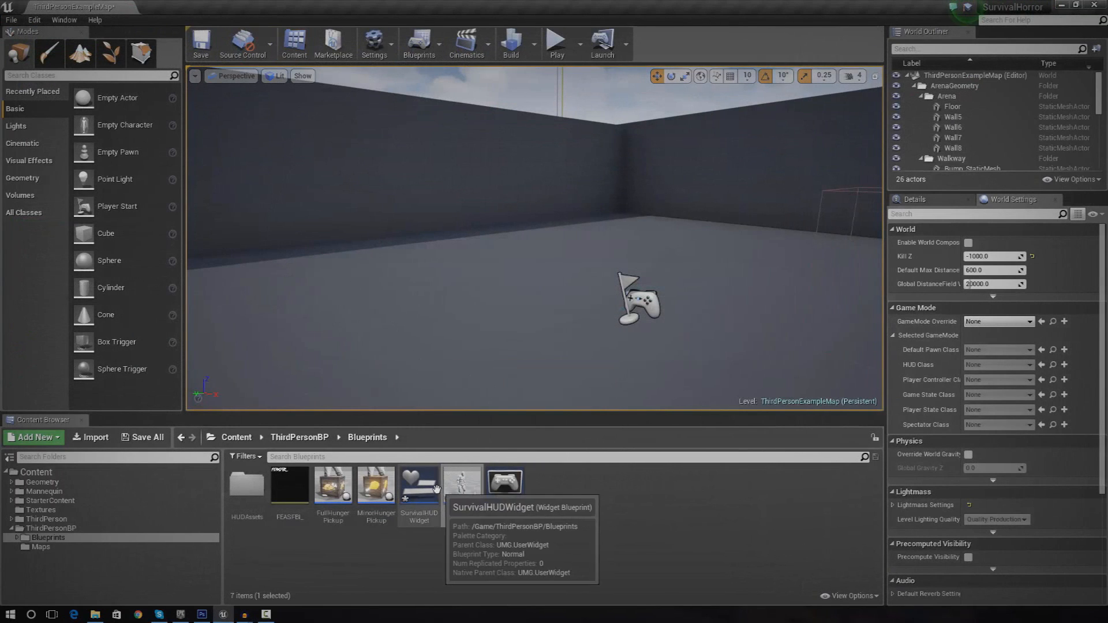
Step: Open SurvivalHUDWidget and enter 'Objectives' as the heading text
{"action": "double_click", "coordinate": [418, 486]}
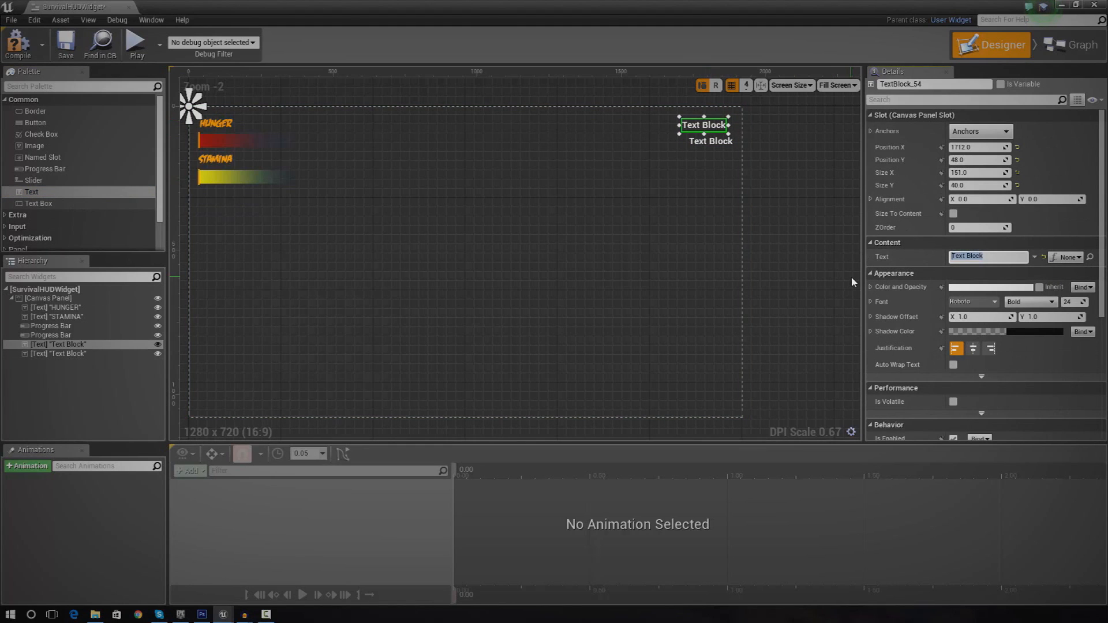
{"action": "type", "text": "Objectives"}
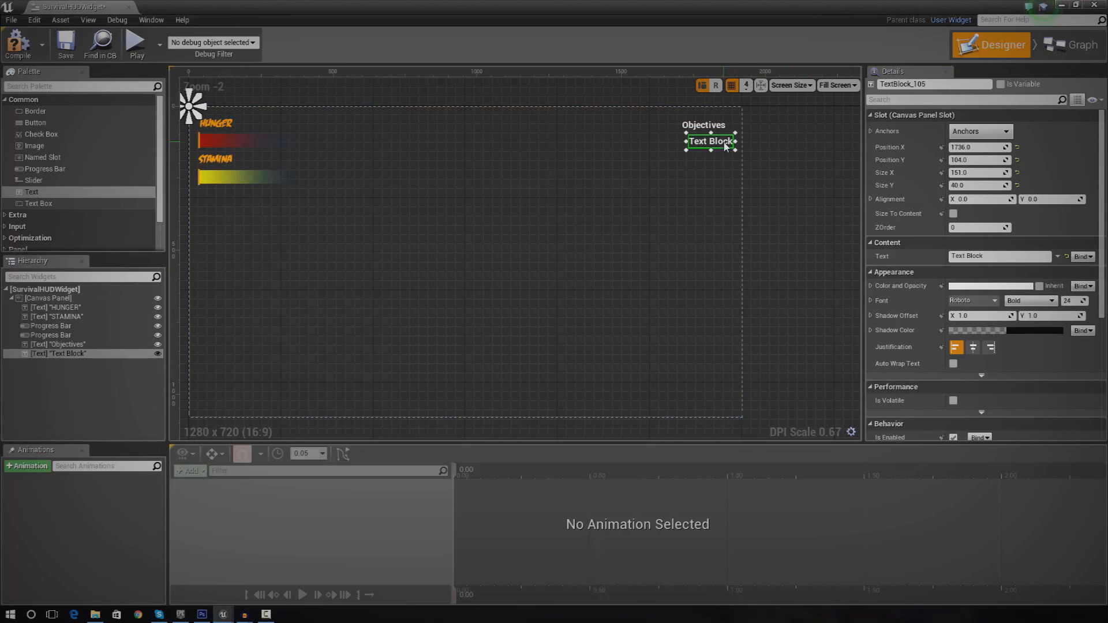
{"action": "left_click", "coordinate": [998, 256]}
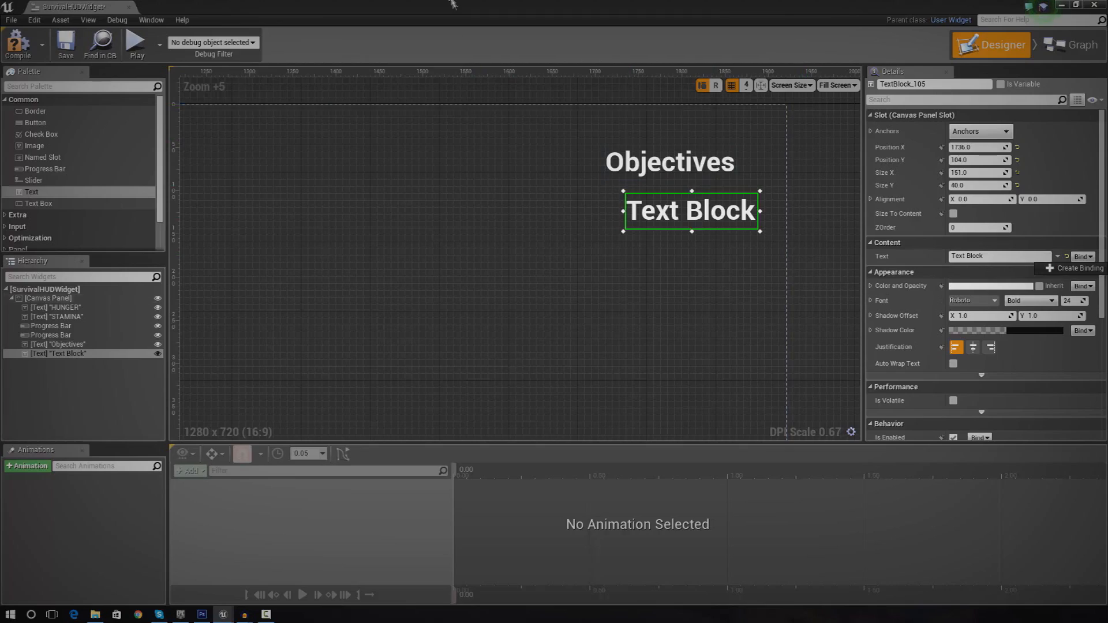
{"action": "mouse_move", "coordinate": [1032, 168]}
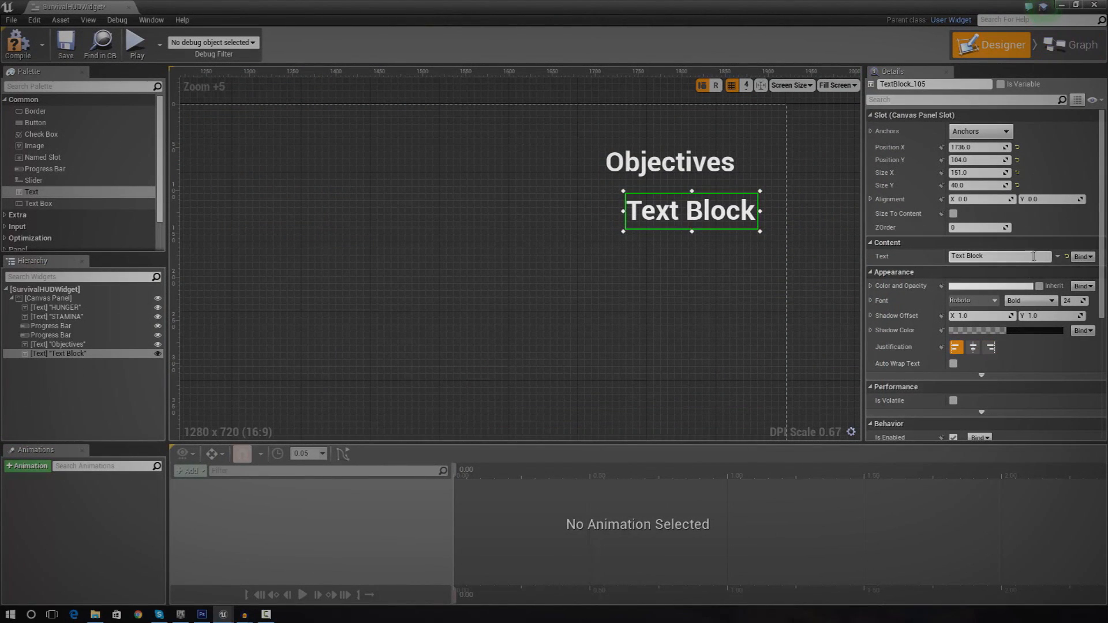
Step: Position a second text block beneath Objectives and create a binding for its text
{"action": "left_click_drag", "start_coordinate": [690, 211], "coordinate": [676, 214]}
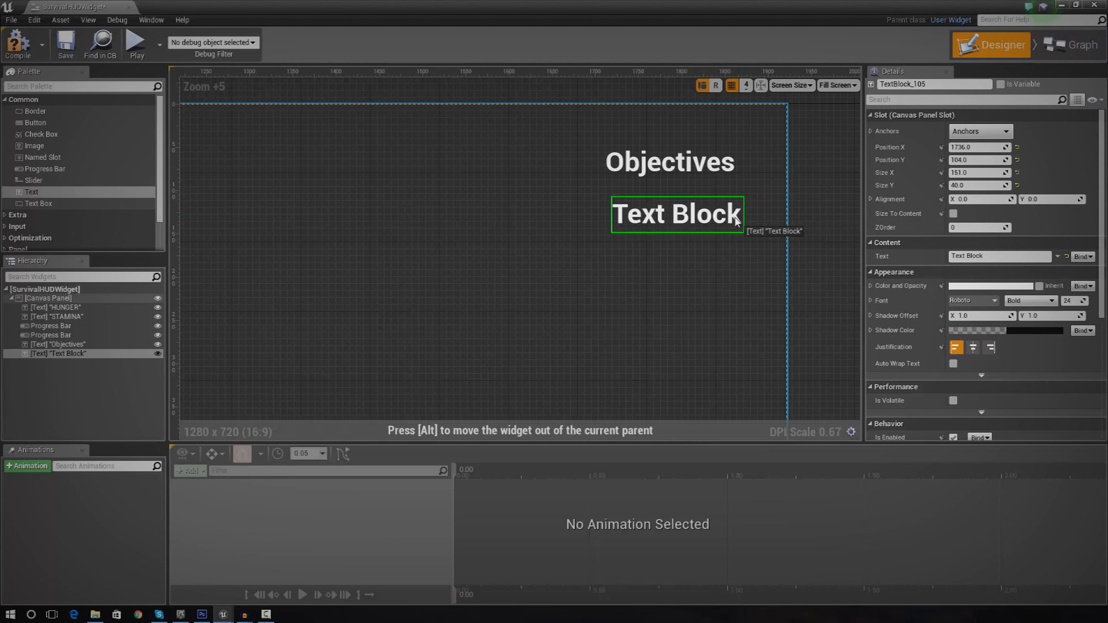
{"action": "left_click_drag", "start_coordinate": [677, 214], "coordinate": [667, 196]}
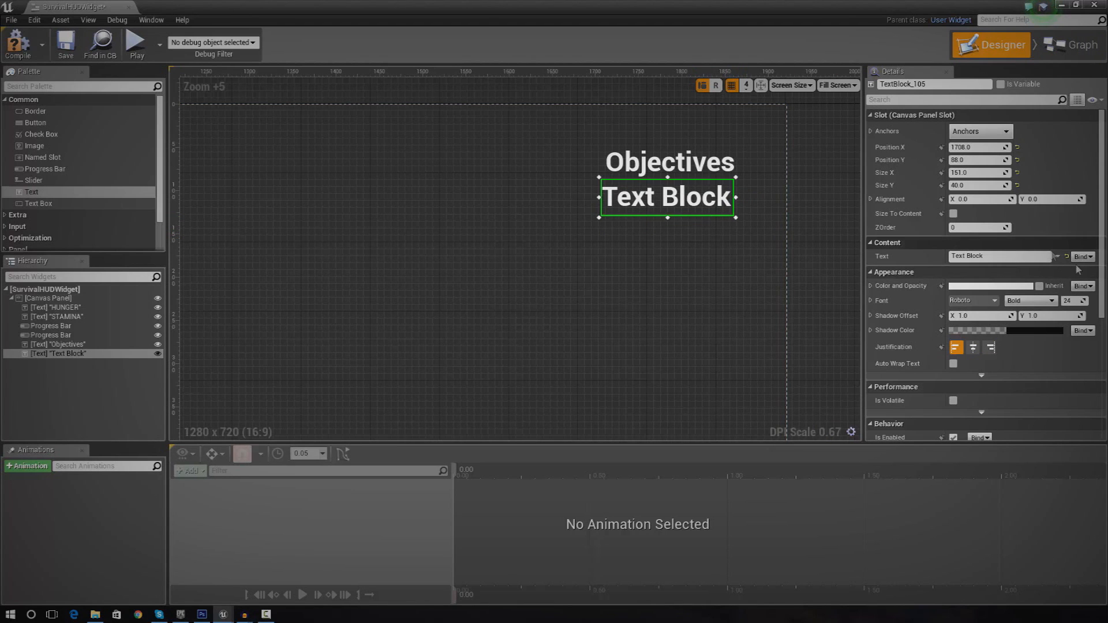
{"action": "left_click", "coordinate": [1070, 44]}
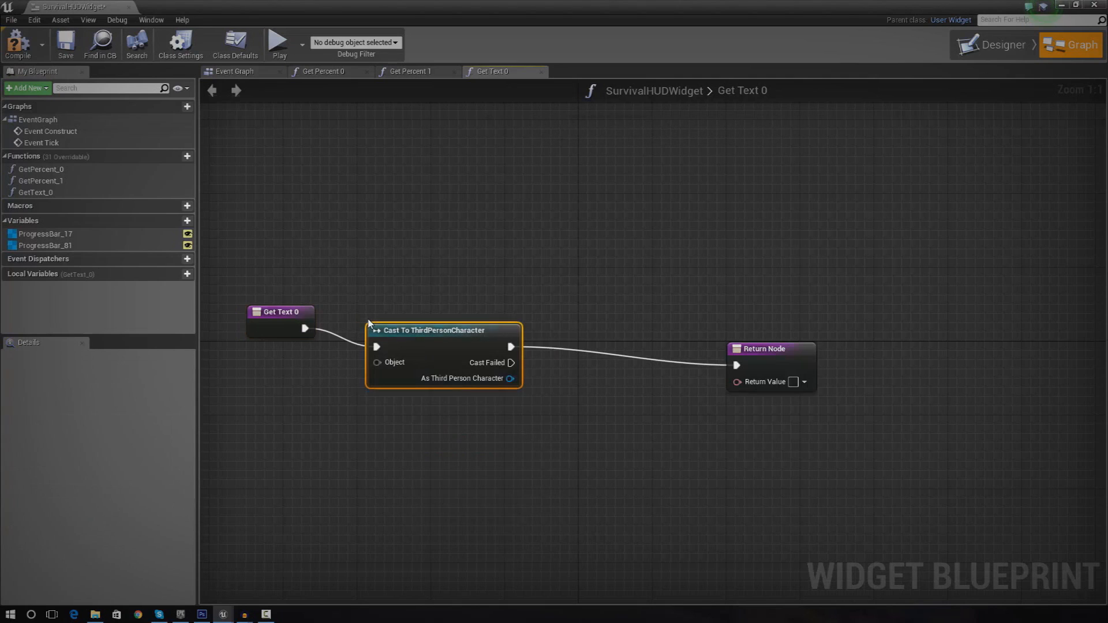
Step: Cast Get Player Character to ThirdPersonCharacter and return its Player Objective from GetText_0
{"action": "left_click_drag", "start_coordinate": [433, 330], "coordinate": [452, 275]}
{"action": "type", "text": "g"}
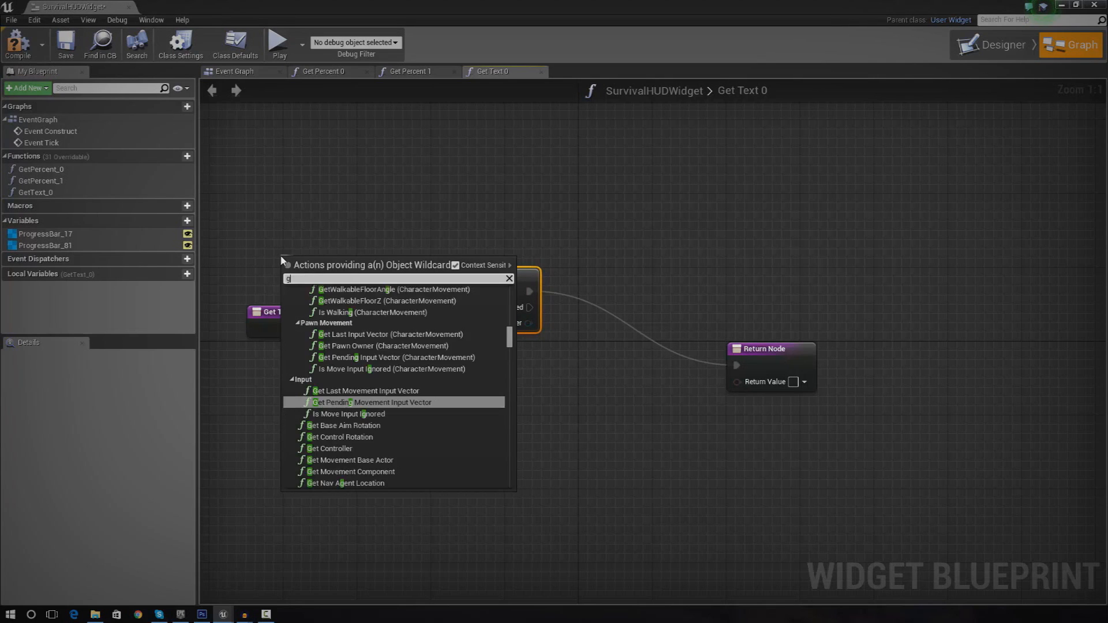
{"action": "type", "text": "et pl"}
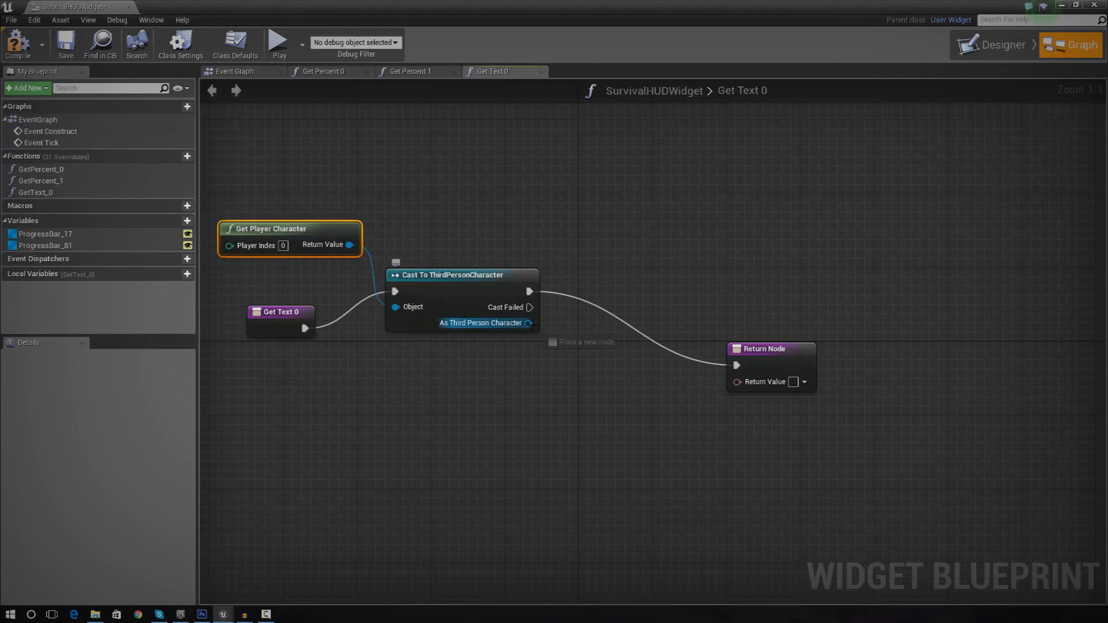
{"action": "left_click_drag", "start_coordinate": [529, 323], "coordinate": [556, 377]}
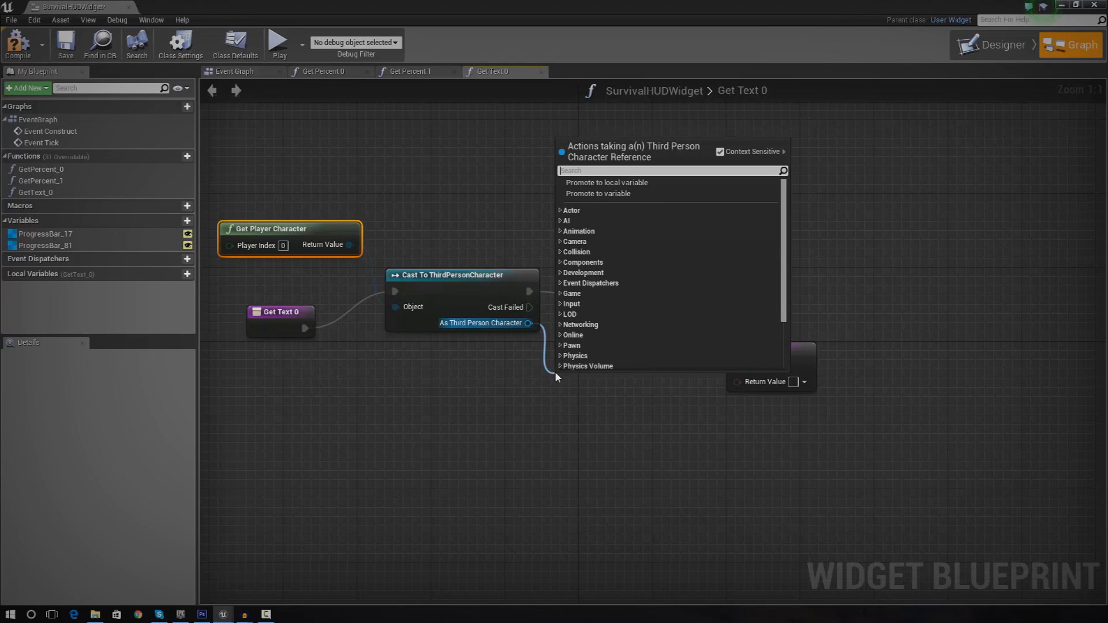
{"action": "type", "text": "get p"}
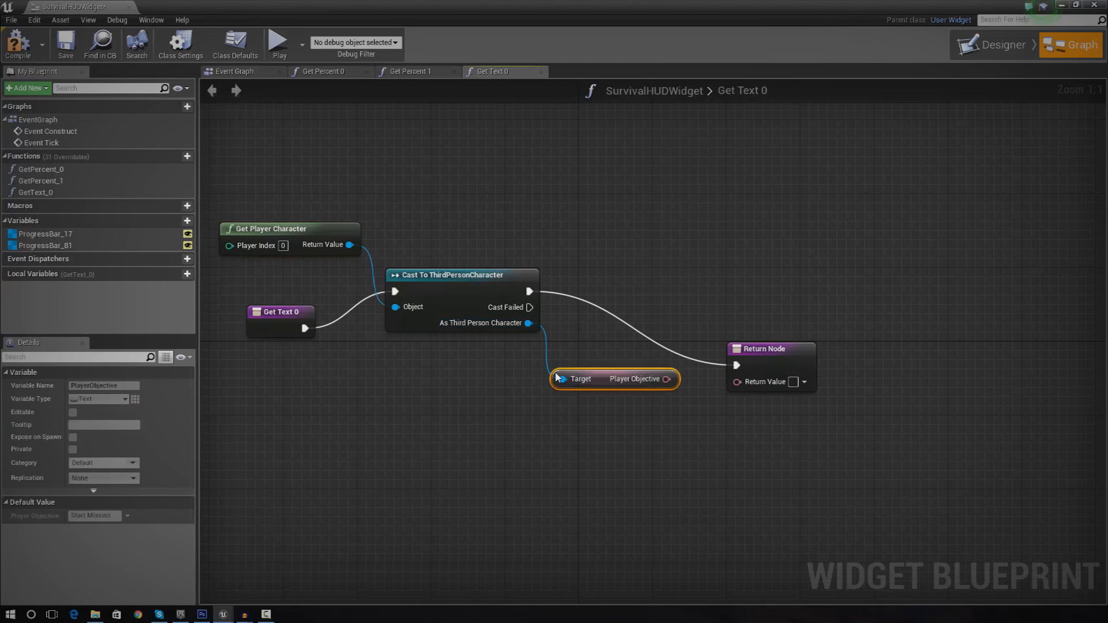
{"action": "left_click_drag", "start_coordinate": [664, 379], "coordinate": [736, 382]}
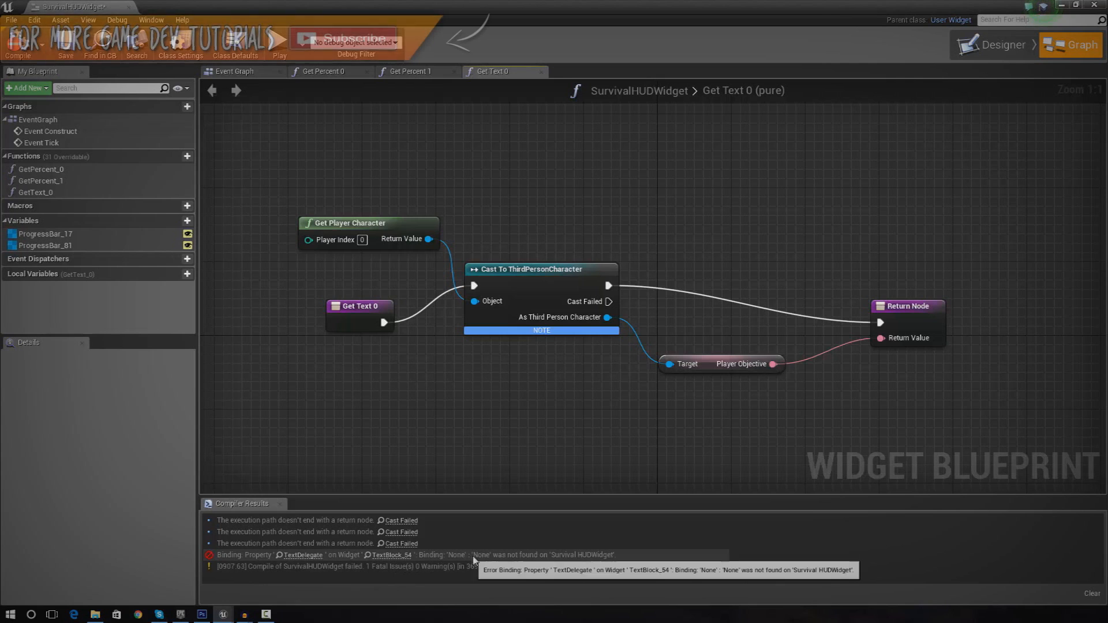
{"action": "left_click", "coordinate": [996, 44]}
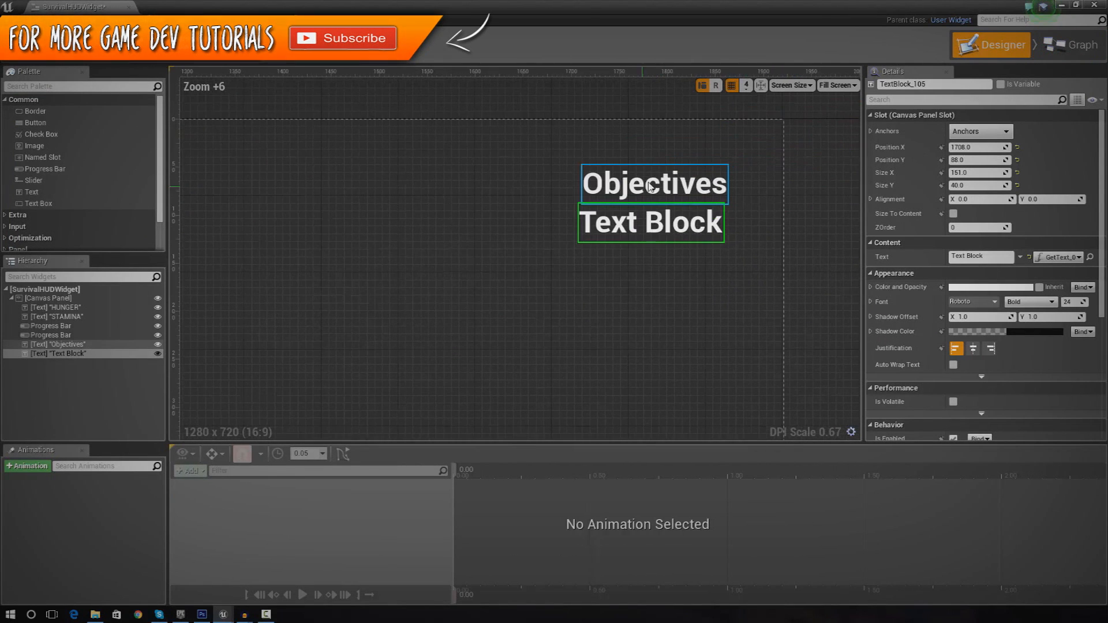
{"action": "left_click", "coordinate": [1069, 256]}
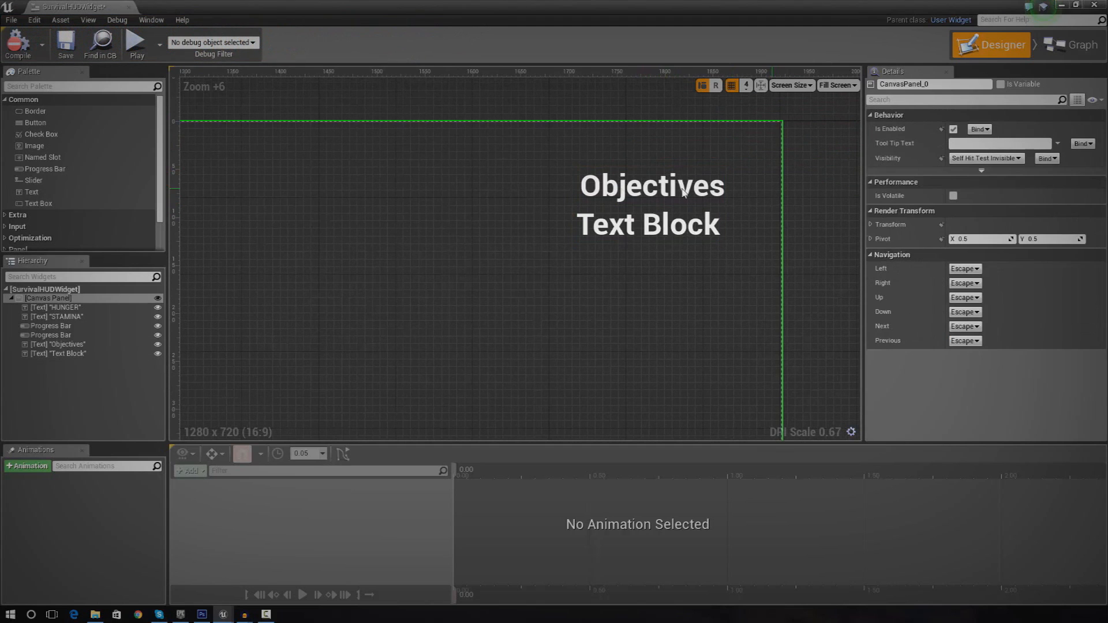
{"action": "left_click", "coordinate": [59, 344]}
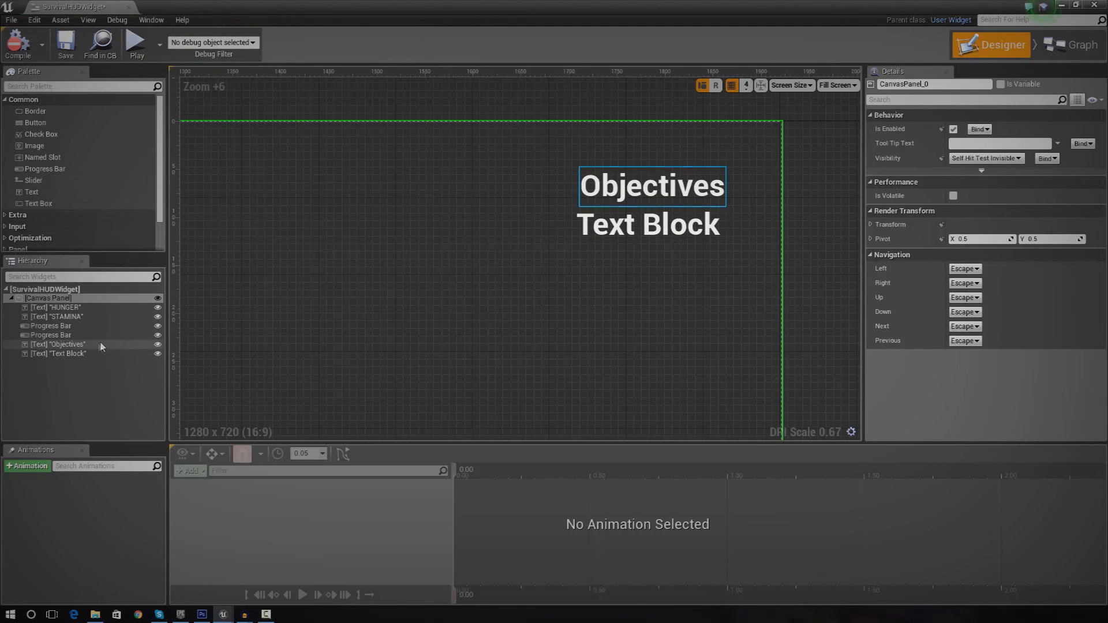
{"action": "left_click", "coordinate": [51, 335]}
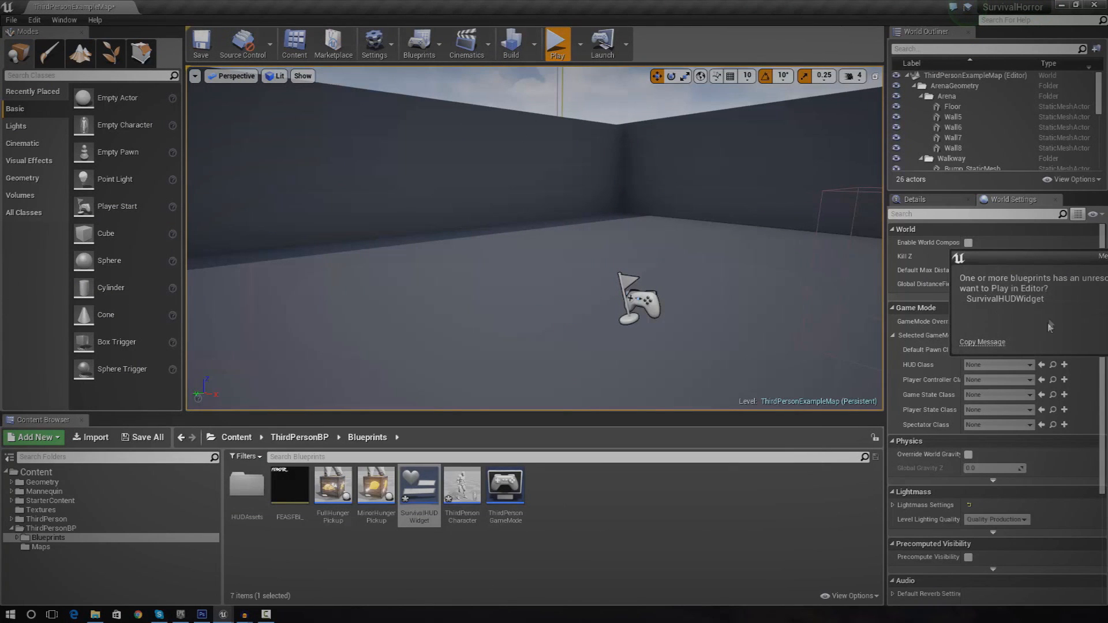
{"action": "left_click", "coordinate": [557, 40]}
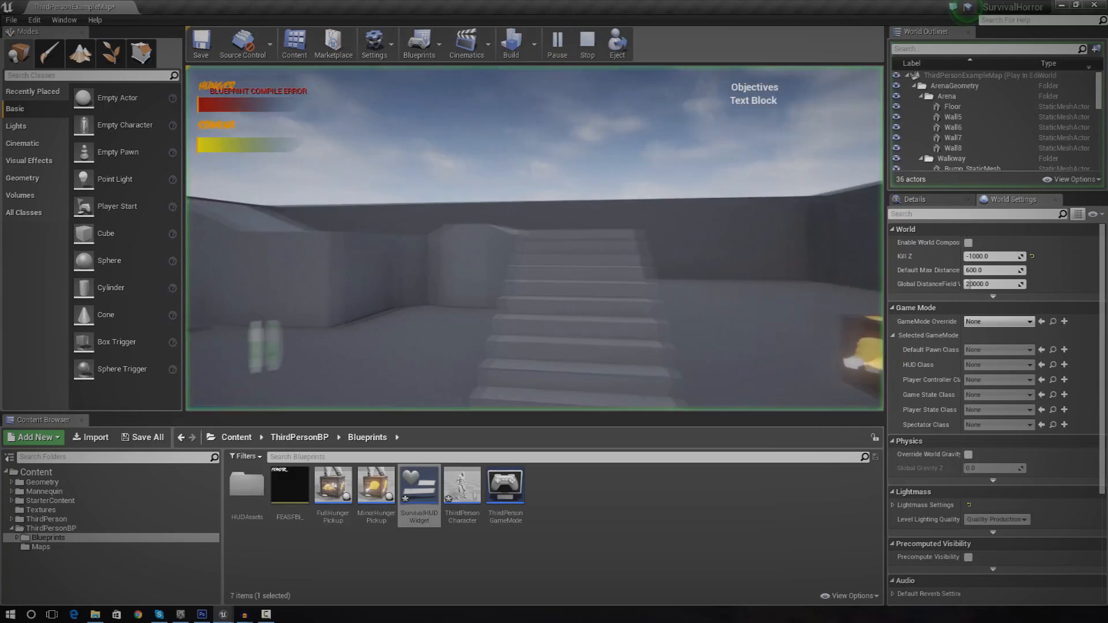
{"action": "left_click", "coordinate": [587, 43]}
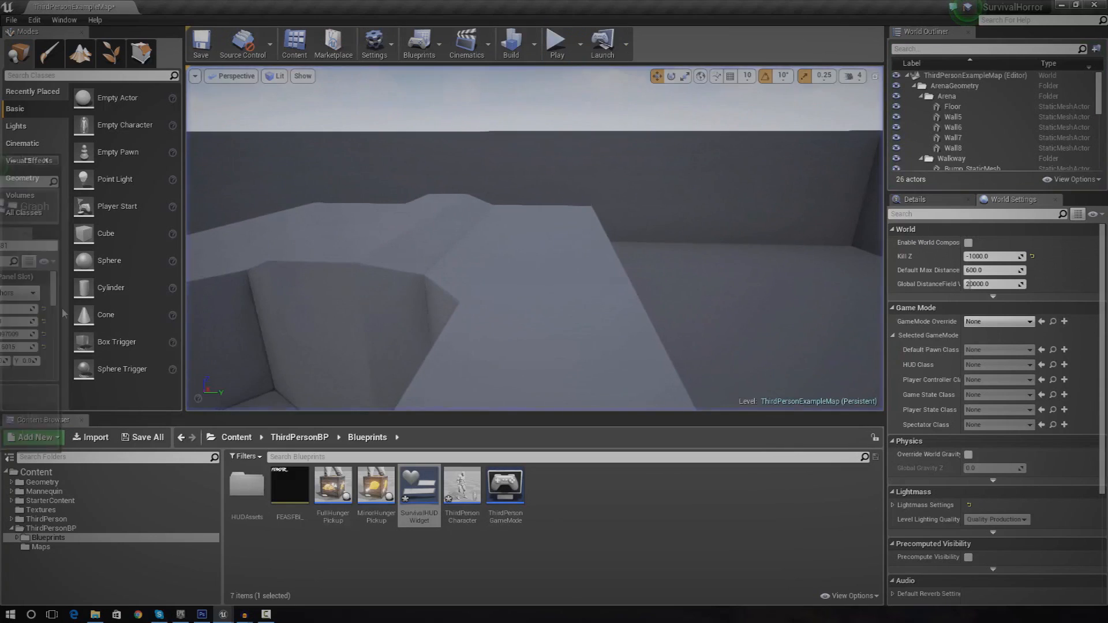
{"action": "double_click", "coordinate": [418, 484]}
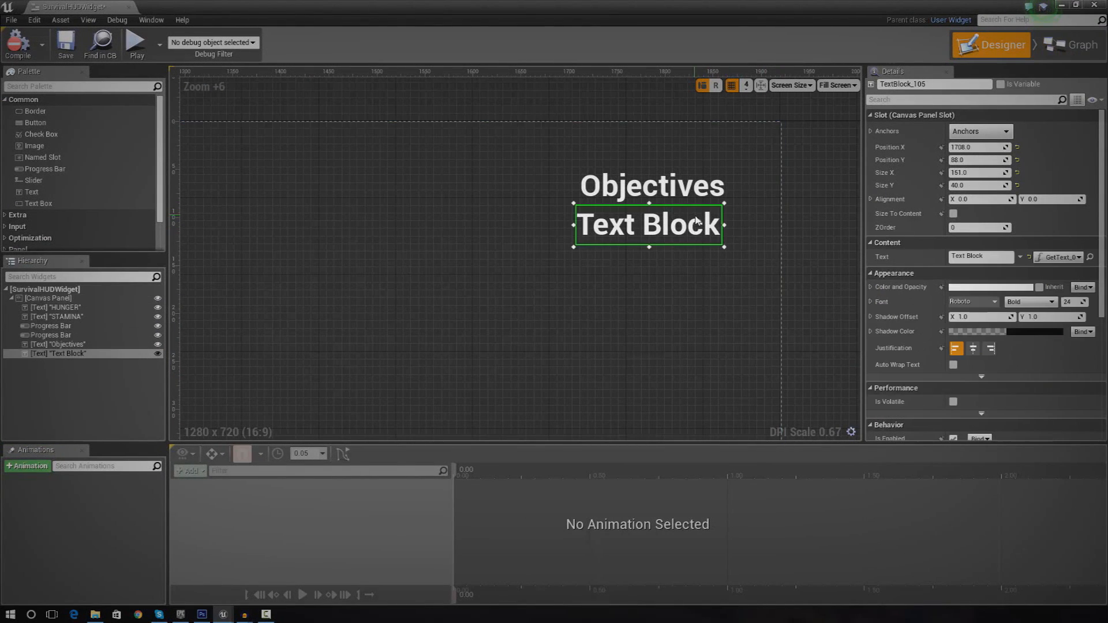
{"action": "left_click", "coordinate": [1077, 256]}
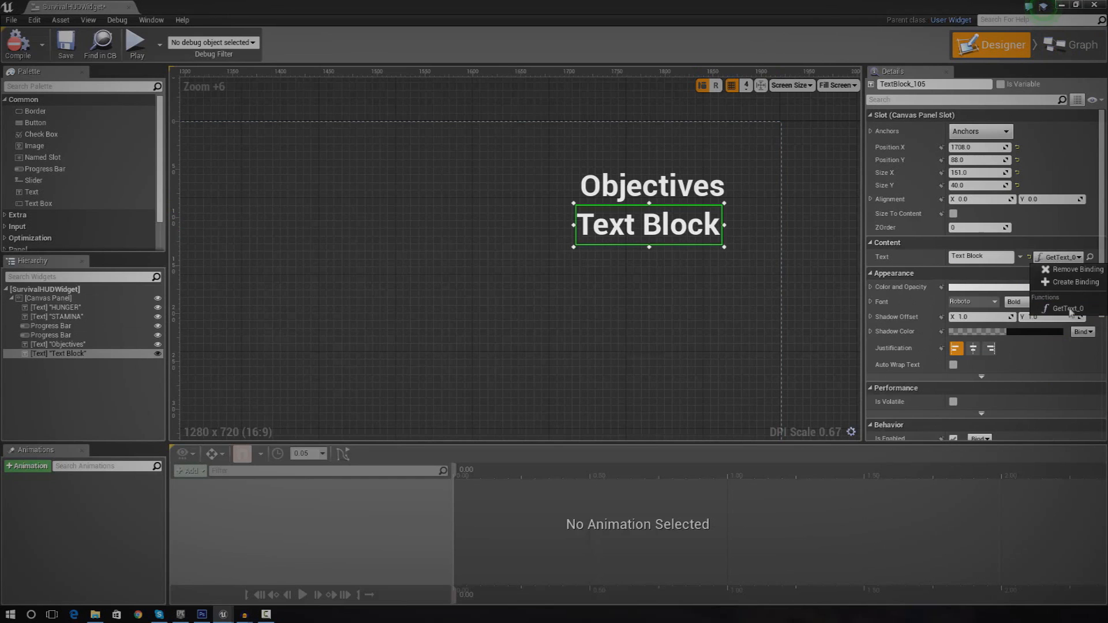
{"action": "left_click", "coordinate": [1072, 44]}
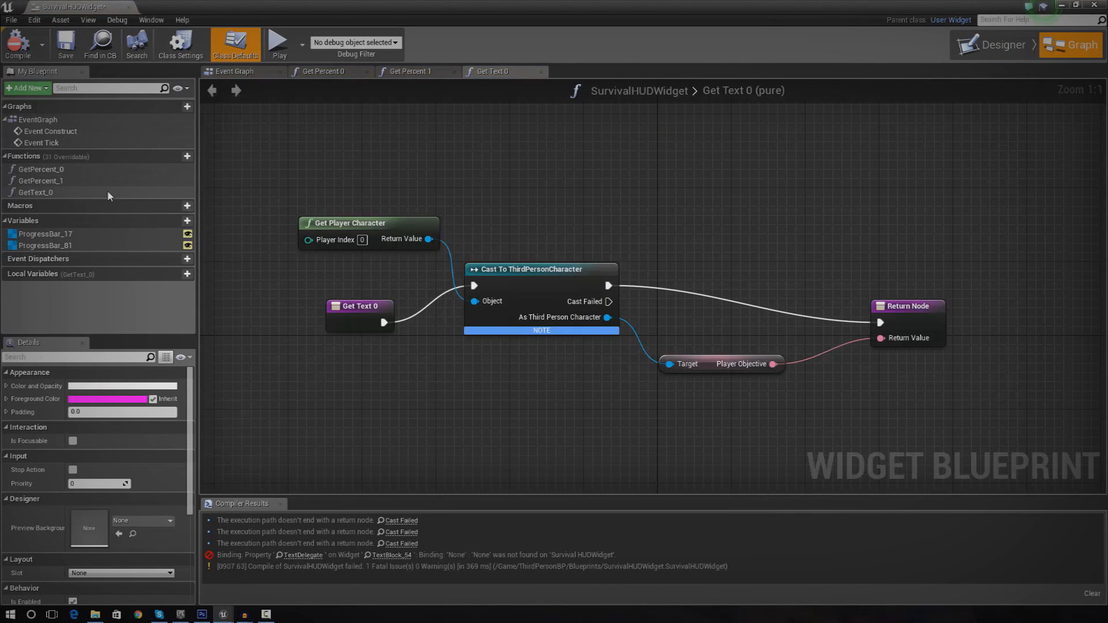
{"action": "left_click", "coordinate": [37, 192]}
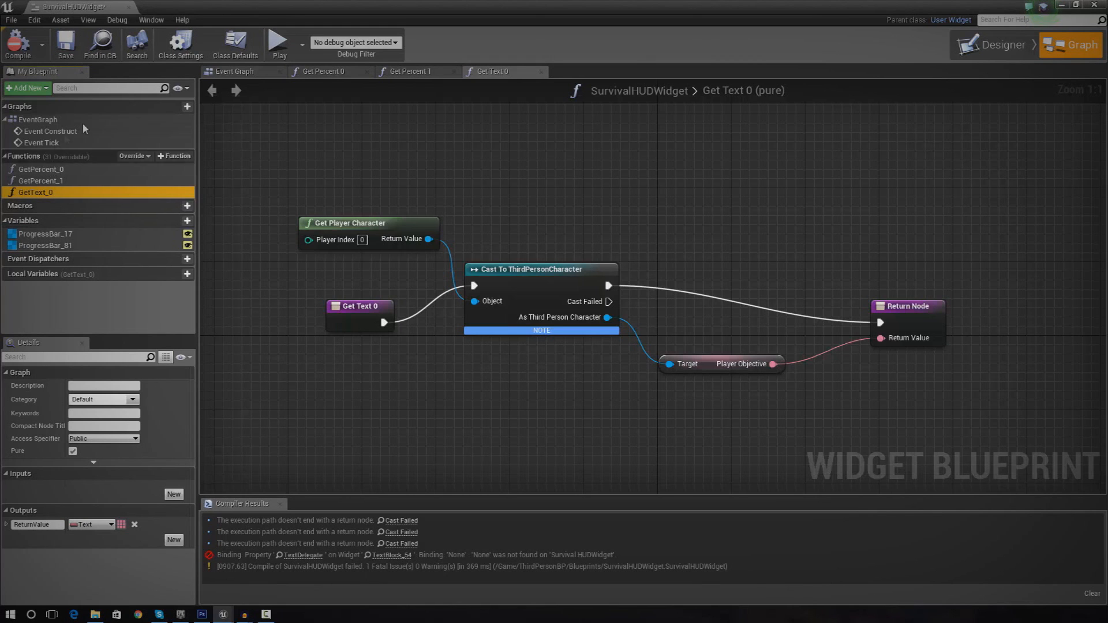
{"action": "left_click", "coordinate": [996, 44]}
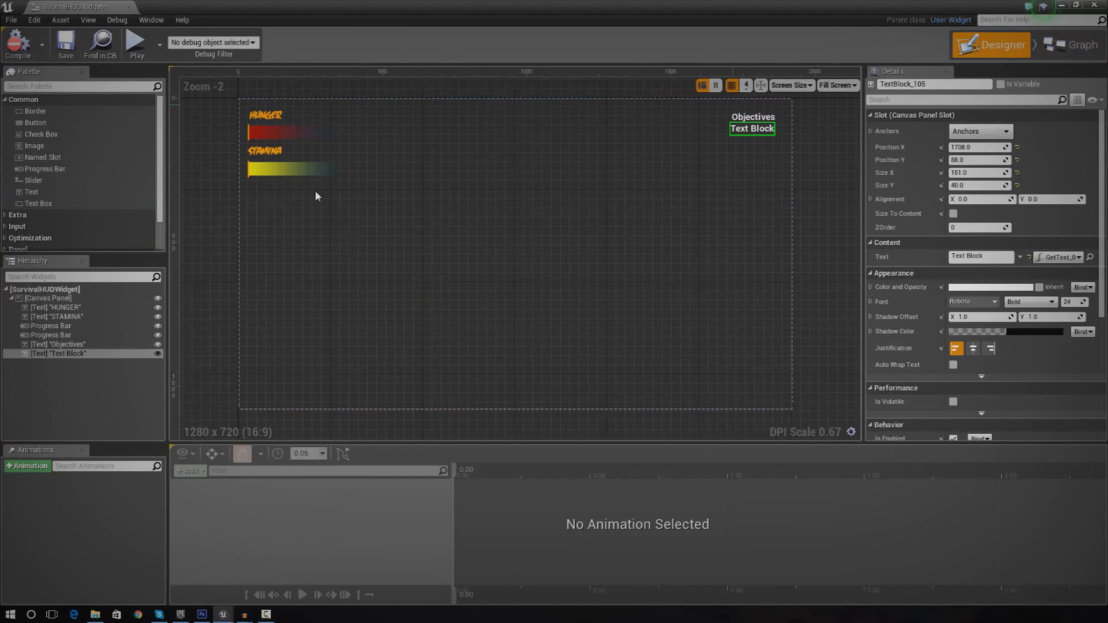
Step: Play the level to check the HUD objective text, then reopen the HUD widget
{"action": "left_click", "coordinate": [60, 344]}
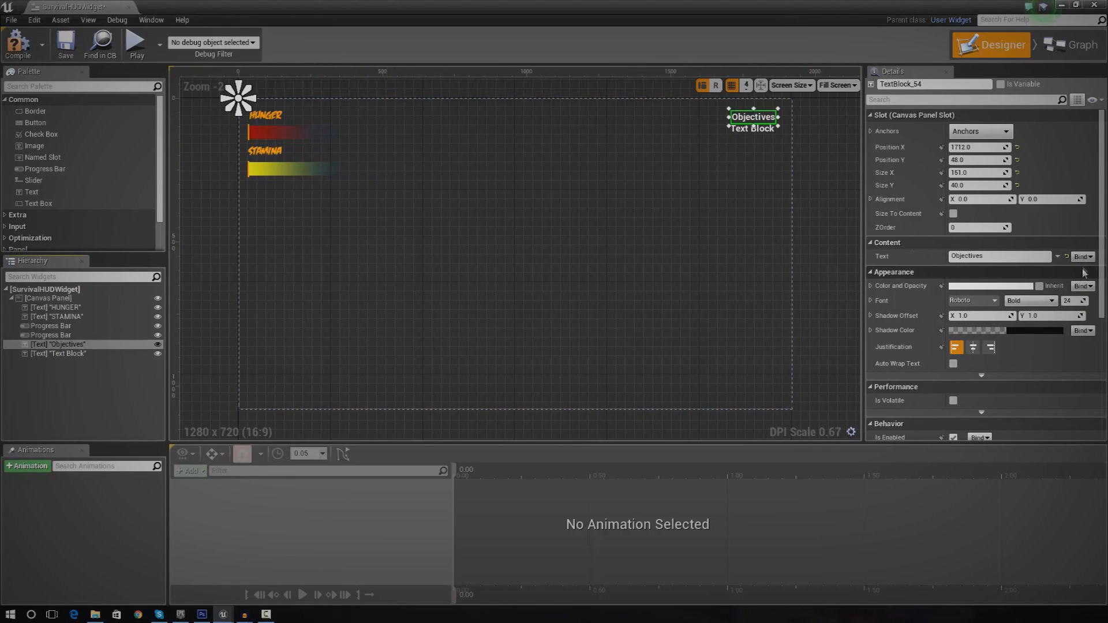
{"action": "left_click", "coordinate": [1082, 257]}
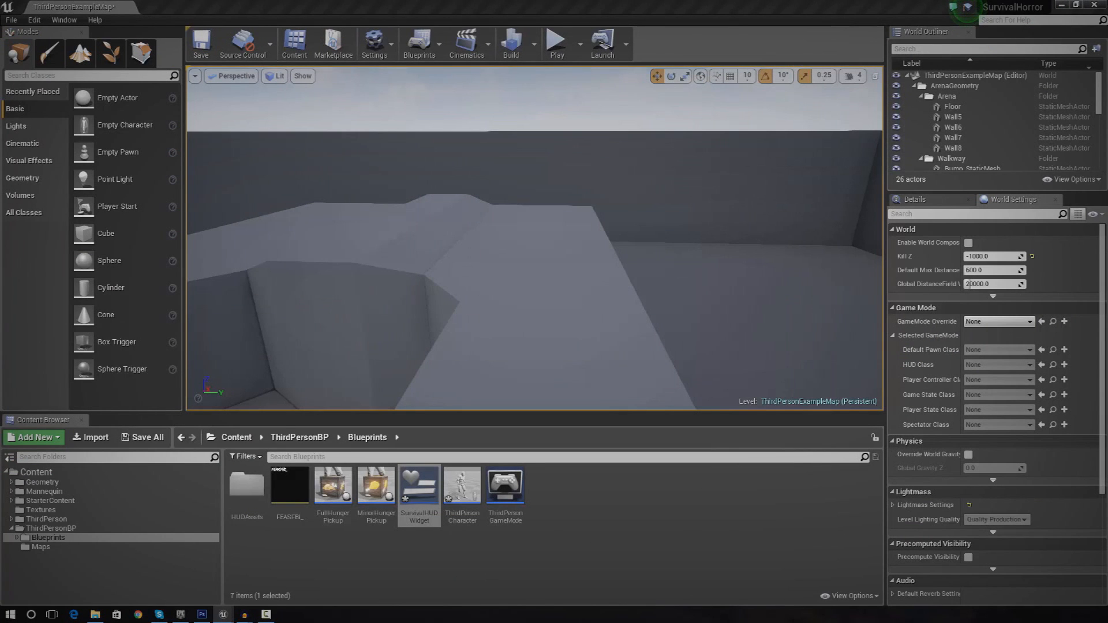
{"action": "left_click", "coordinate": [556, 42]}
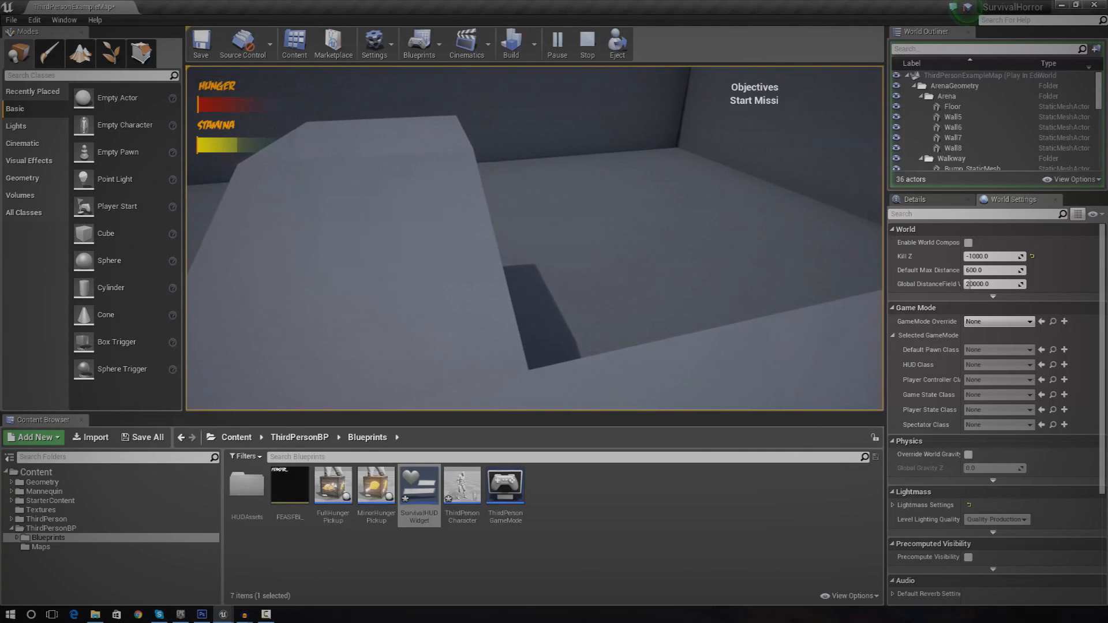
{"action": "double_click", "coordinate": [419, 484]}
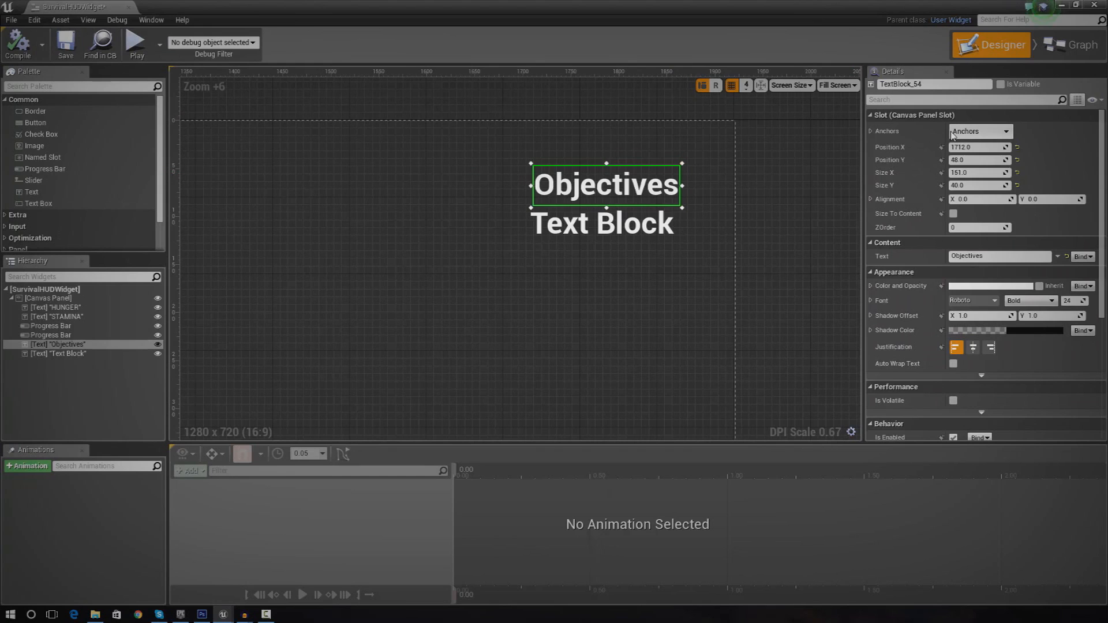
Step: Anchor the objective texts top-right, right-align the objective line, and widen its box leftward
{"action": "left_click", "coordinate": [981, 132]}
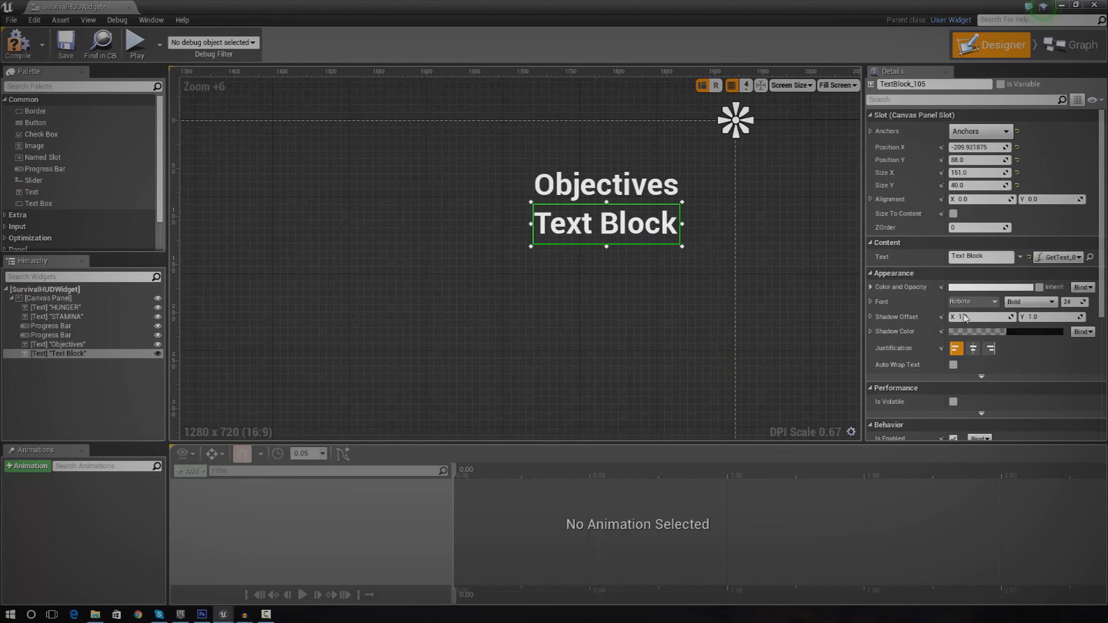
{"action": "left_click", "coordinate": [990, 348]}
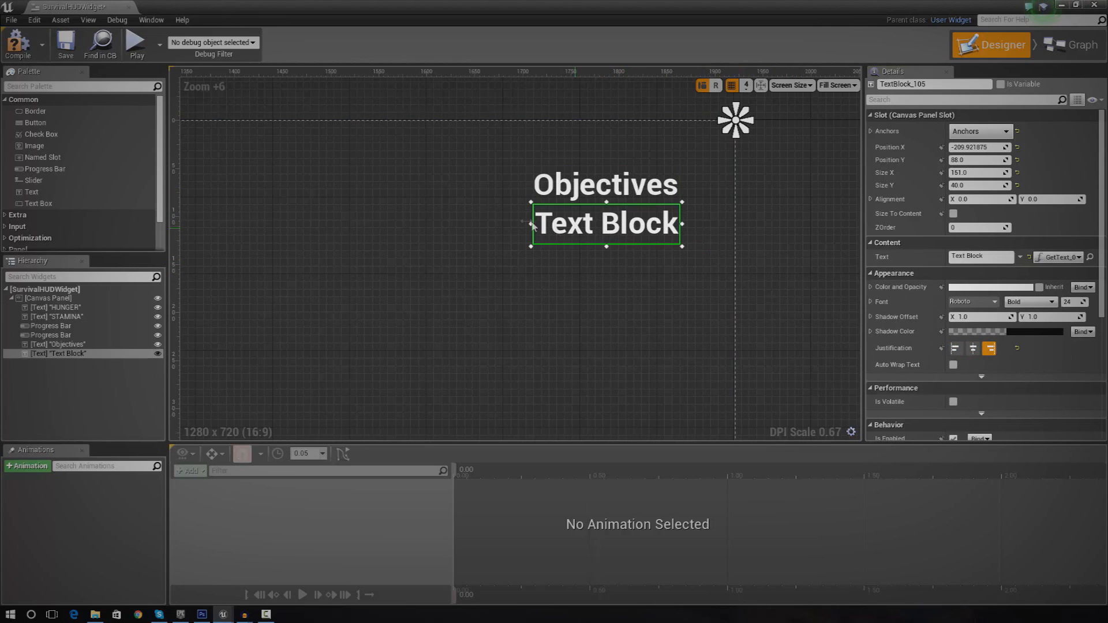
{"action": "left_click_drag", "start_coordinate": [523, 224], "coordinate": [374, 224]}
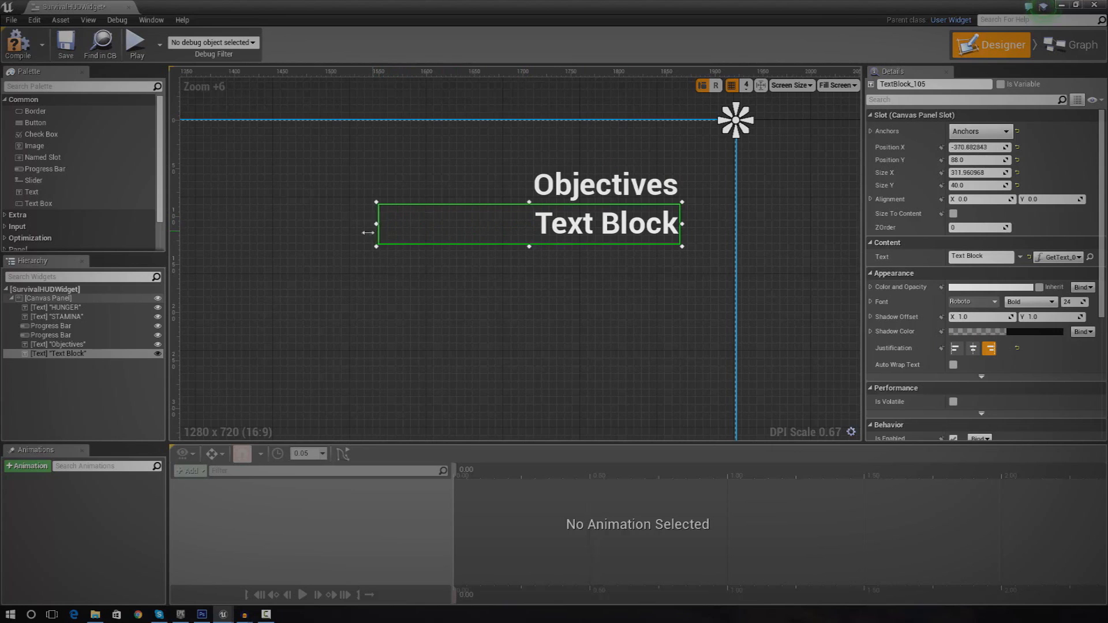
{"action": "left_click_drag", "start_coordinate": [375, 221], "coordinate": [315, 221]}
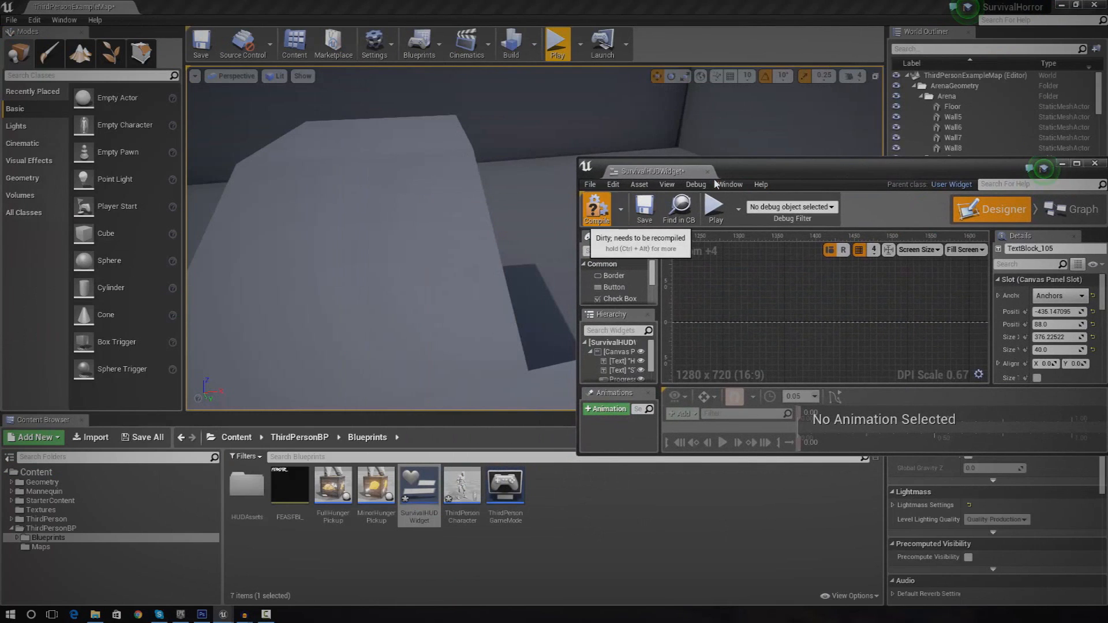
Step: Compile and test-play so 'Start Mission' shows in full, then reopen the widget
{"action": "left_click", "coordinate": [557, 42]}
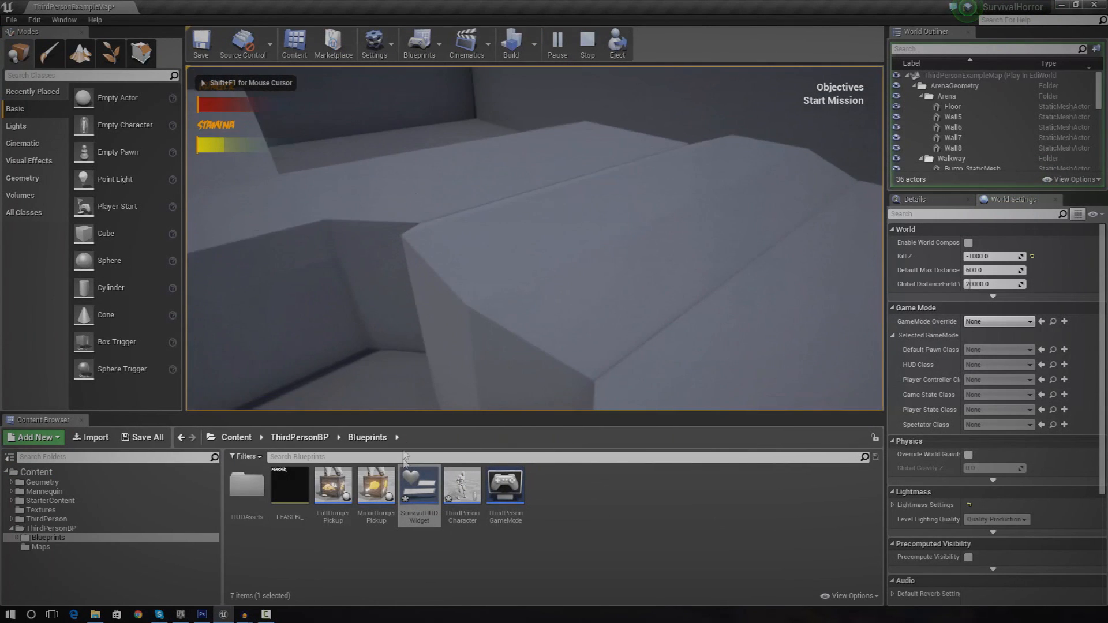
{"action": "left_click", "coordinate": [586, 42]}
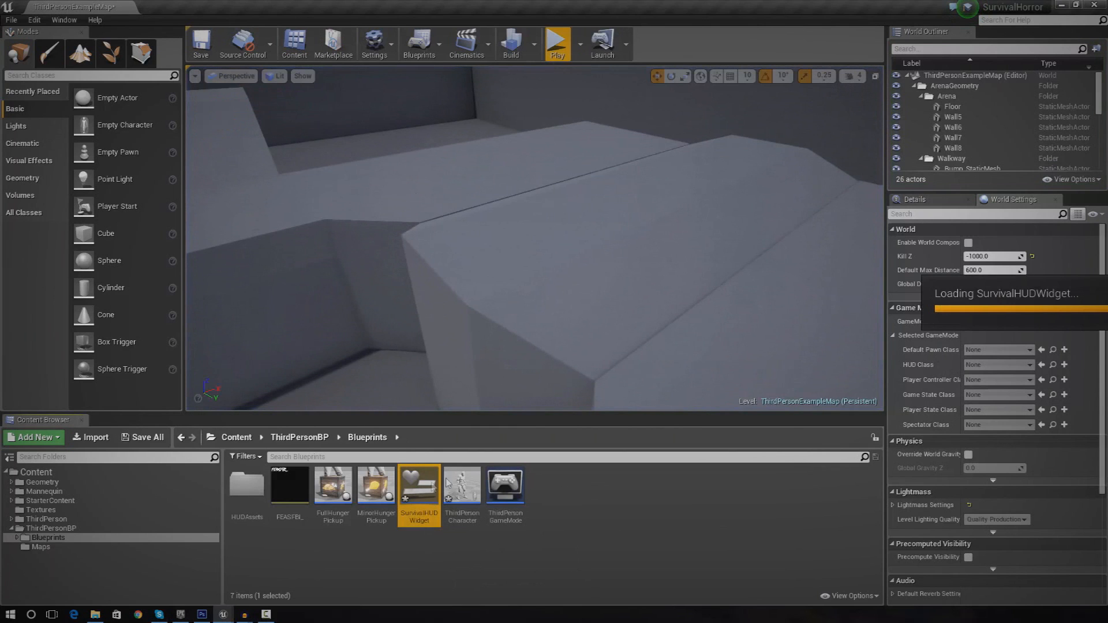
{"action": "double_click", "coordinate": [419, 484]}
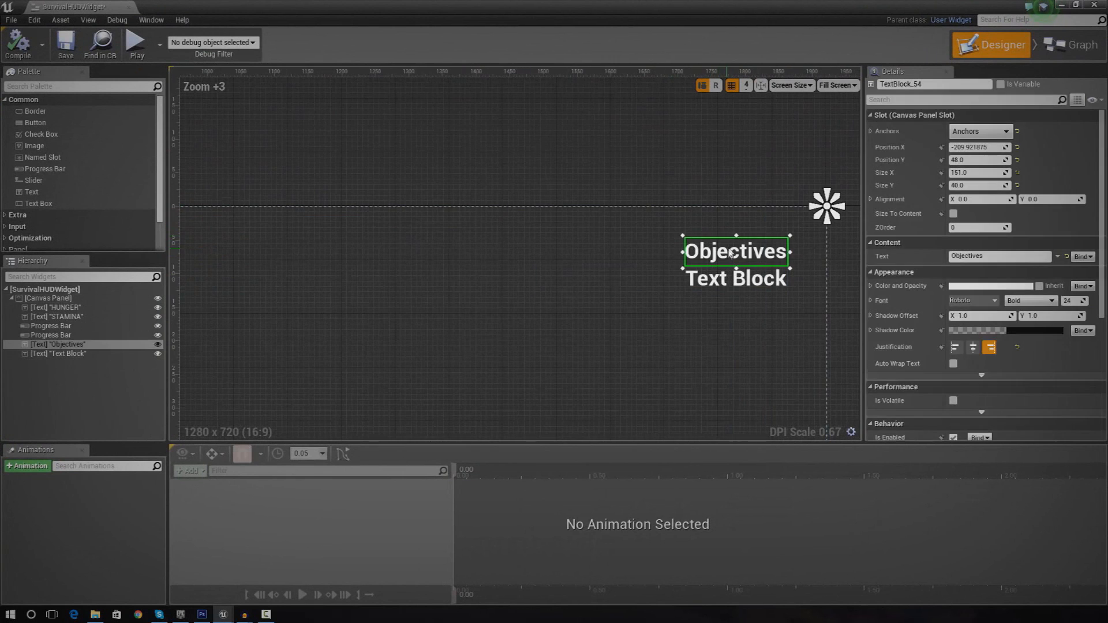
Step: Give both objective texts the FEASFBI comic font, with the Objectives heading enlarged and orange
{"action": "type", "text": "30"}
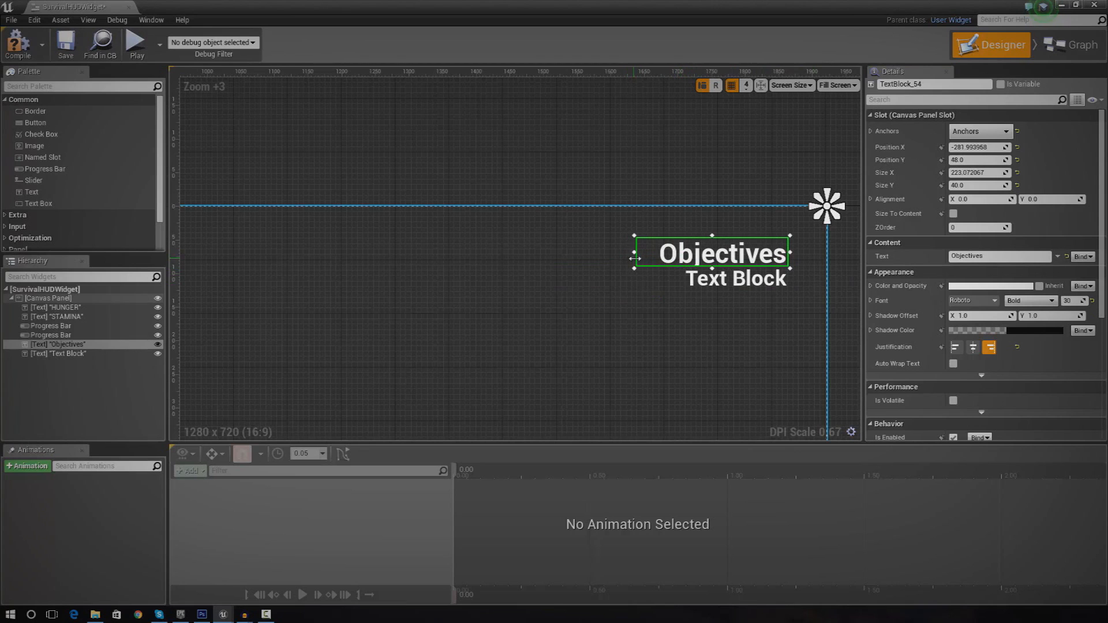
{"action": "left_click", "coordinate": [994, 300]}
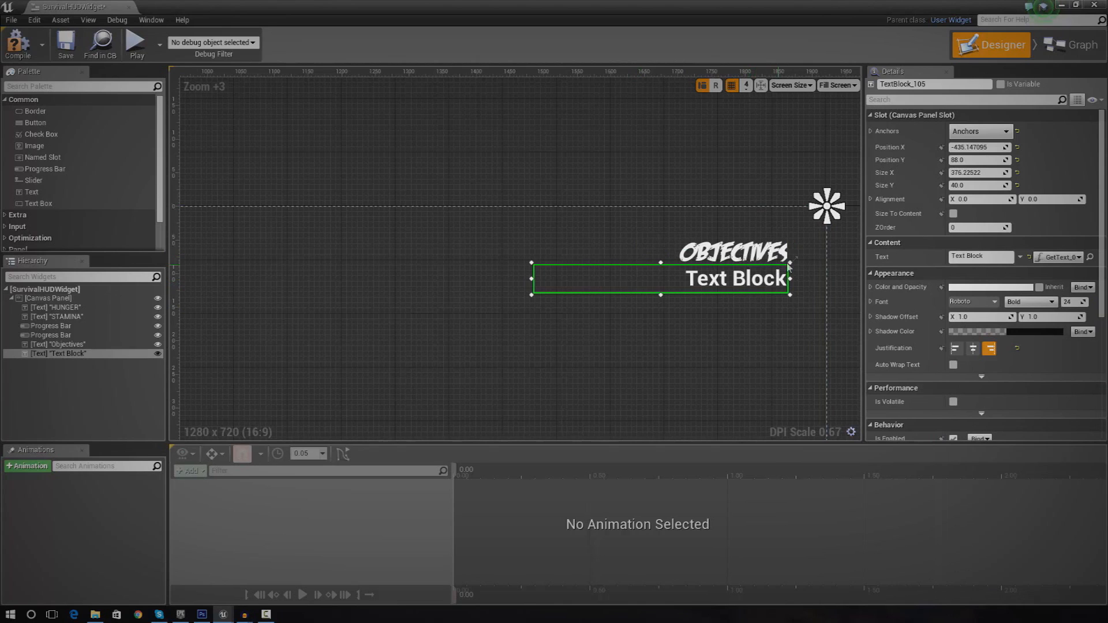
{"action": "mouse_move", "coordinate": [940, 343]}
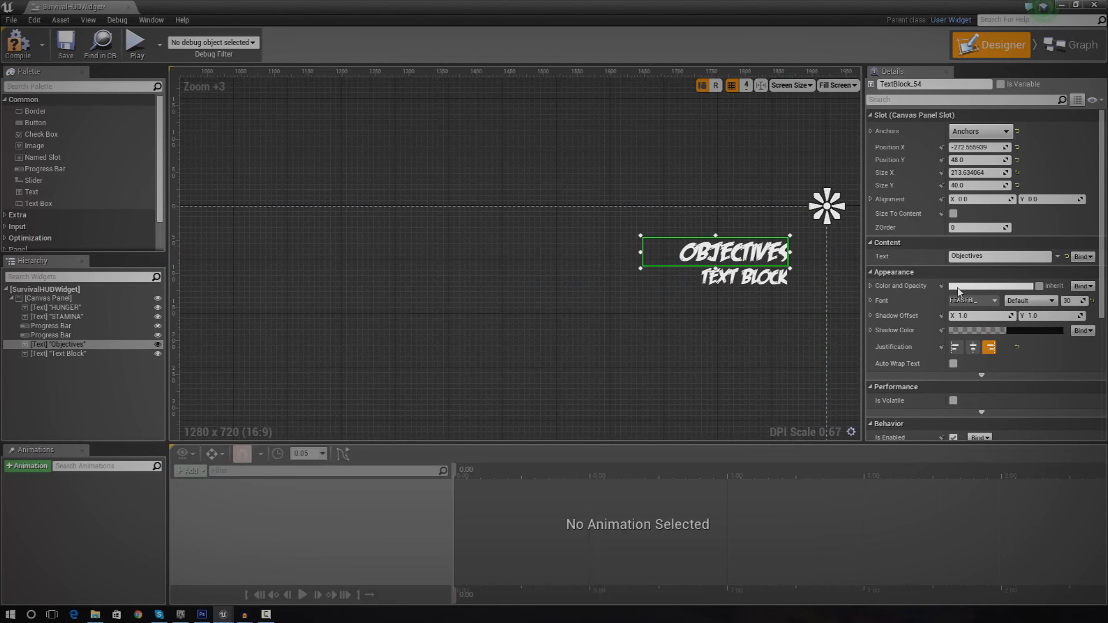
{"action": "left_click", "coordinate": [989, 286]}
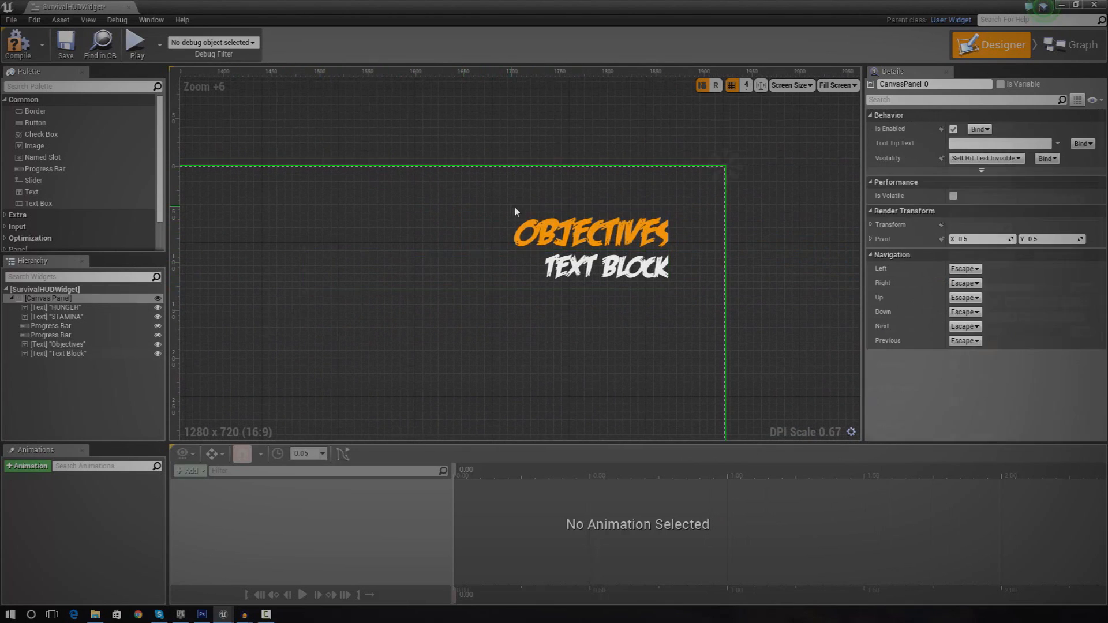
{"action": "left_click", "coordinate": [592, 233]}
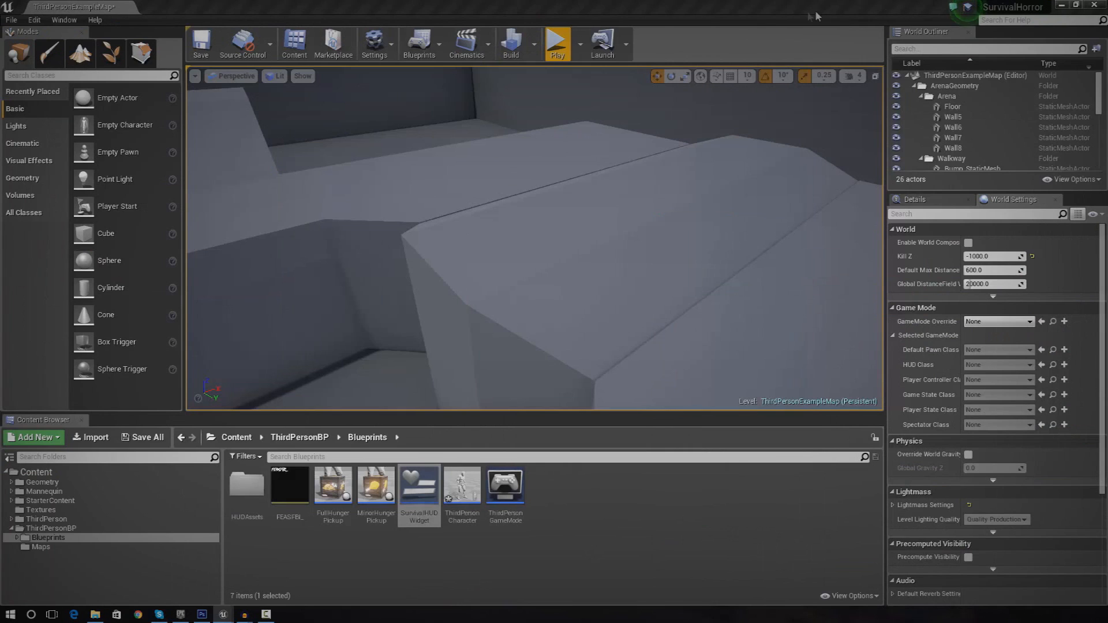
{"action": "left_click", "coordinate": [557, 43]}
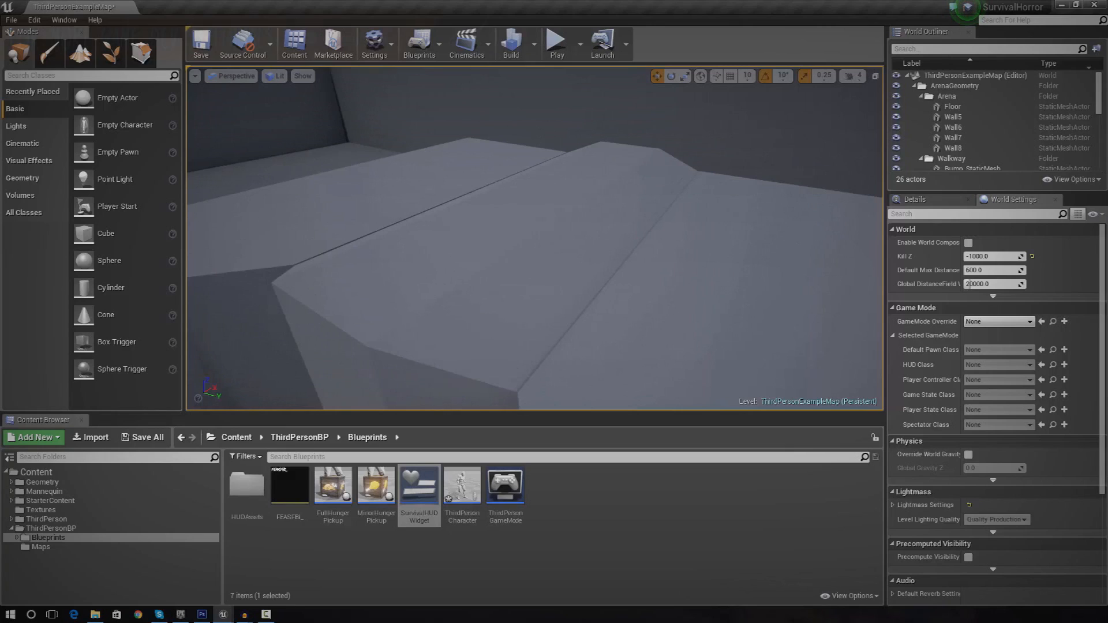
{"action": "double_click", "coordinate": [419, 485]}
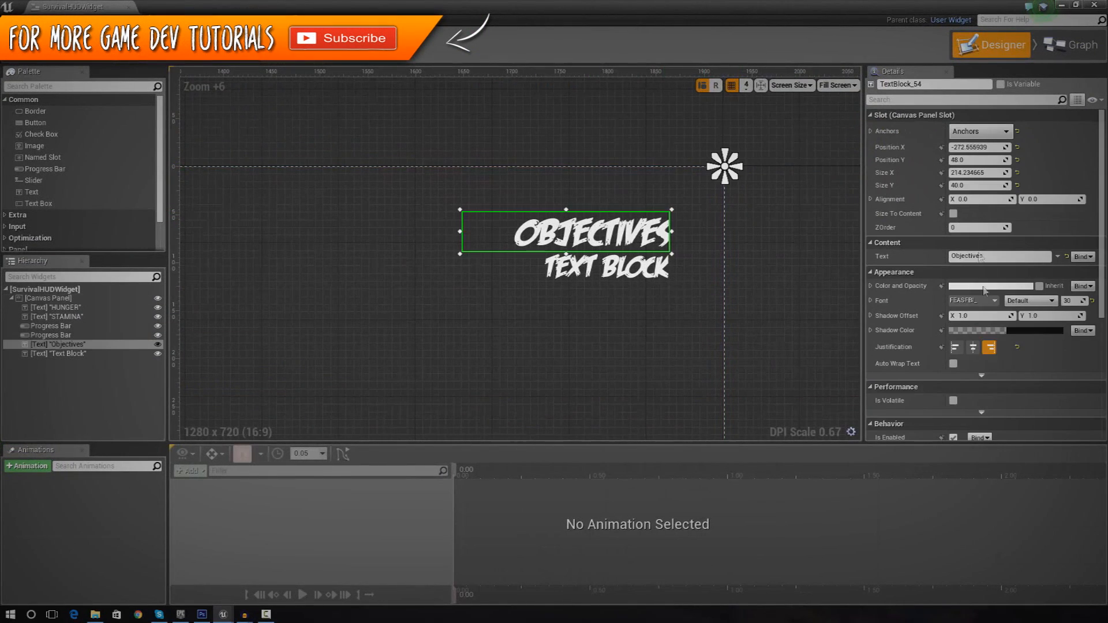
{"action": "left_click", "coordinate": [989, 286]}
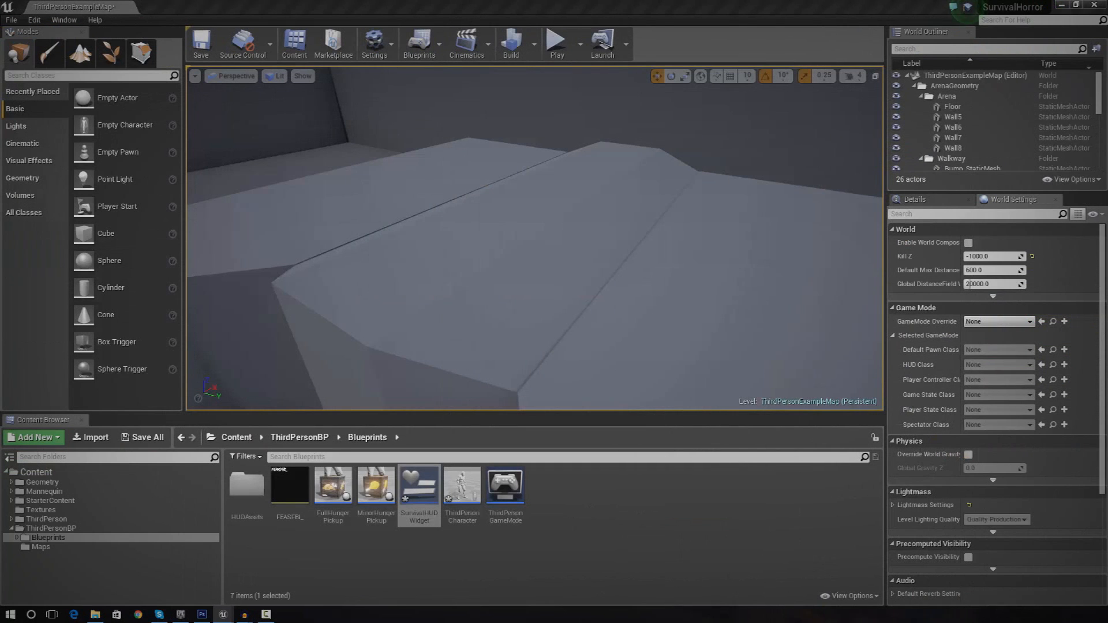
{"action": "mouse_move", "coordinate": [557, 42]}
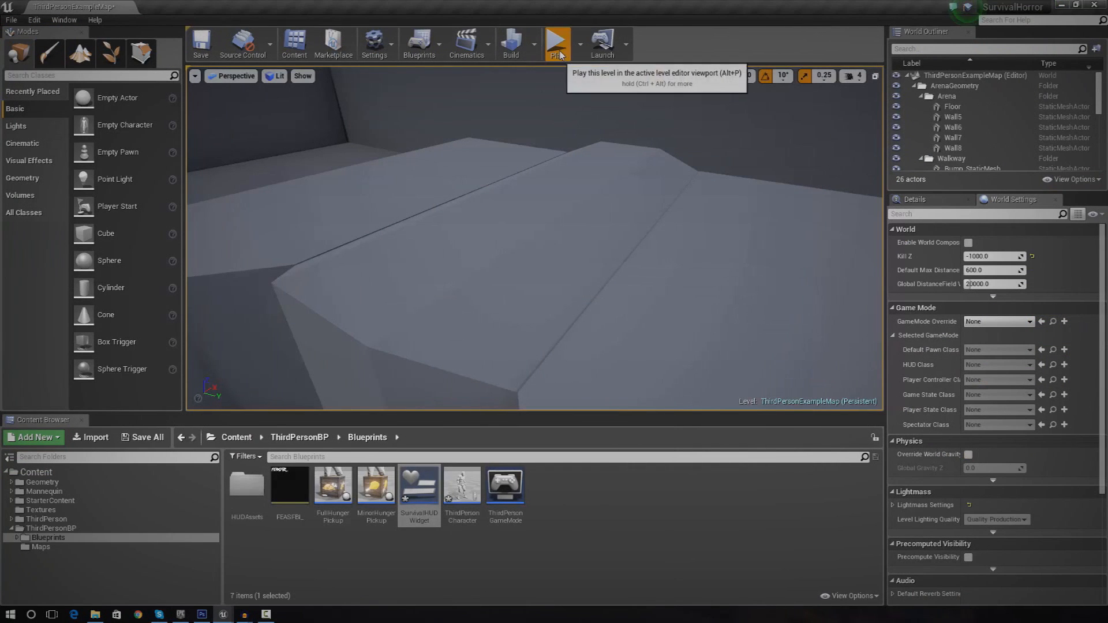
{"action": "left_click", "coordinate": [556, 41]}
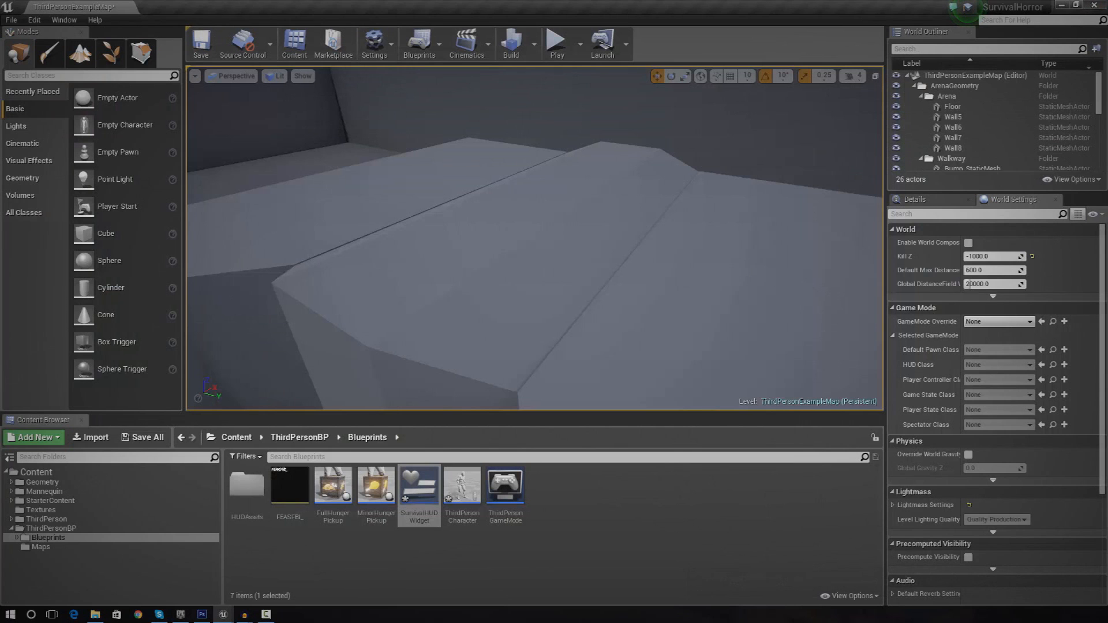
{"action": "left_click", "coordinate": [146, 437]}
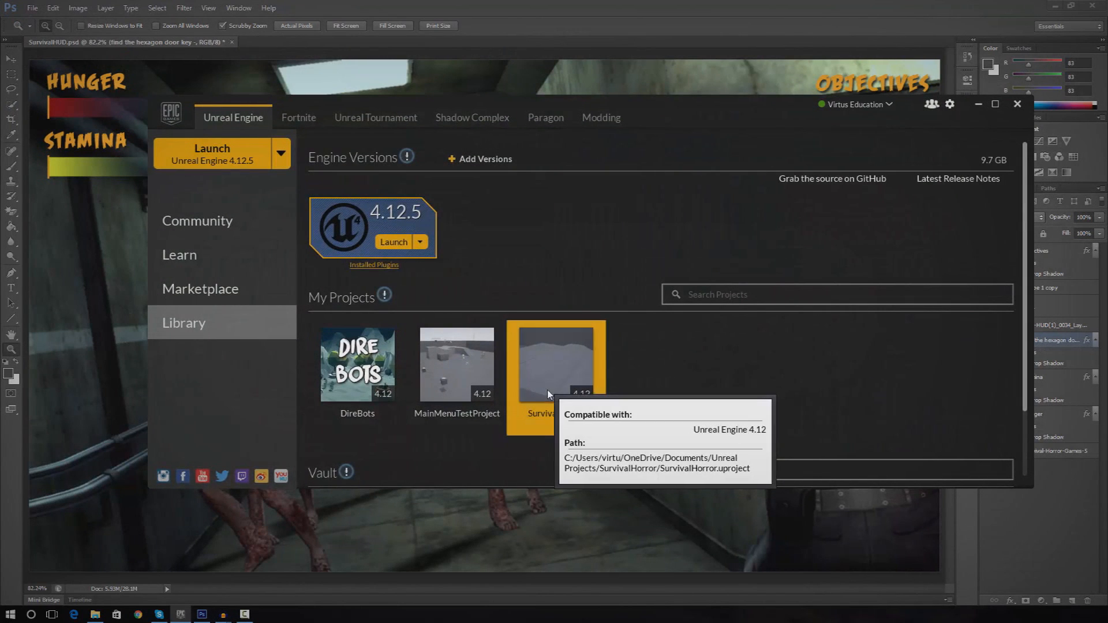
{"action": "left_click", "coordinate": [1016, 104]}
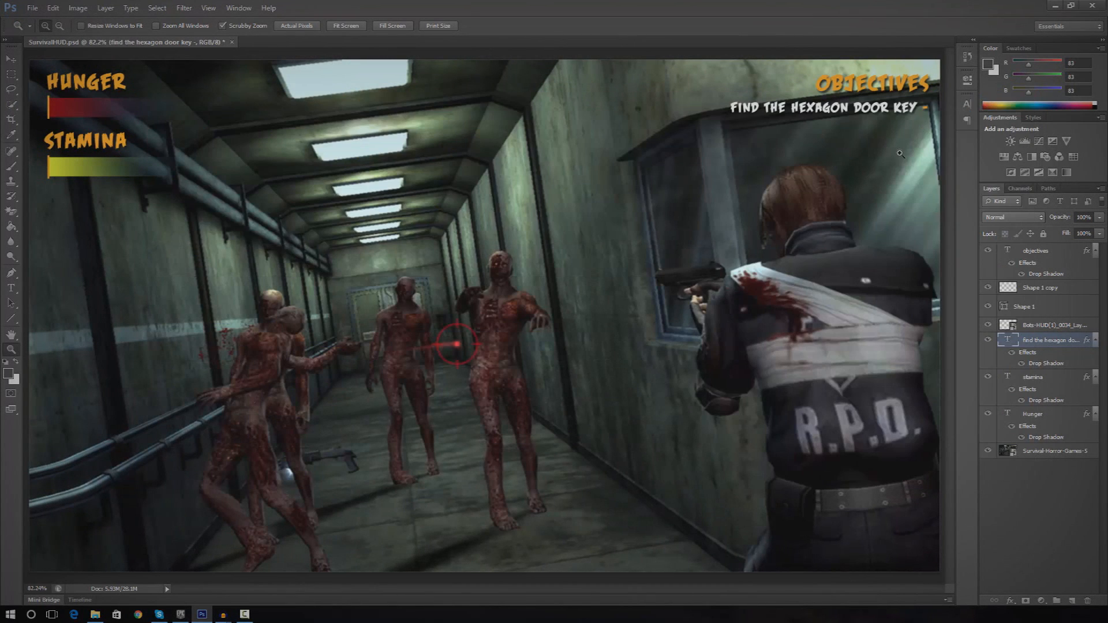
{"action": "mouse_move", "coordinate": [931, 160]}
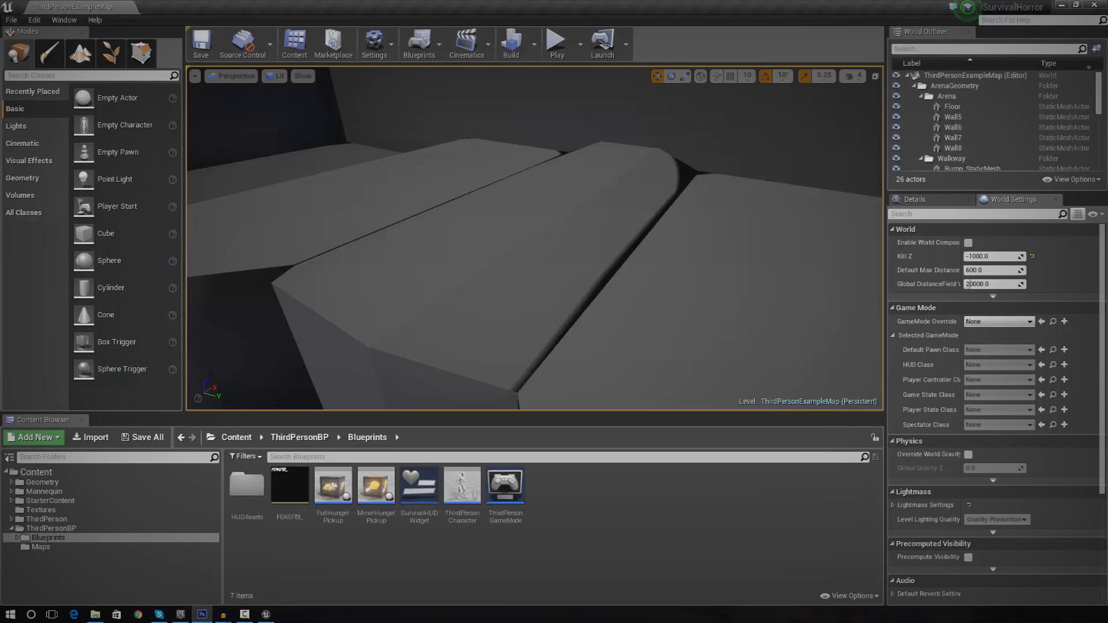
{"action": "left_click", "coordinate": [557, 41]}
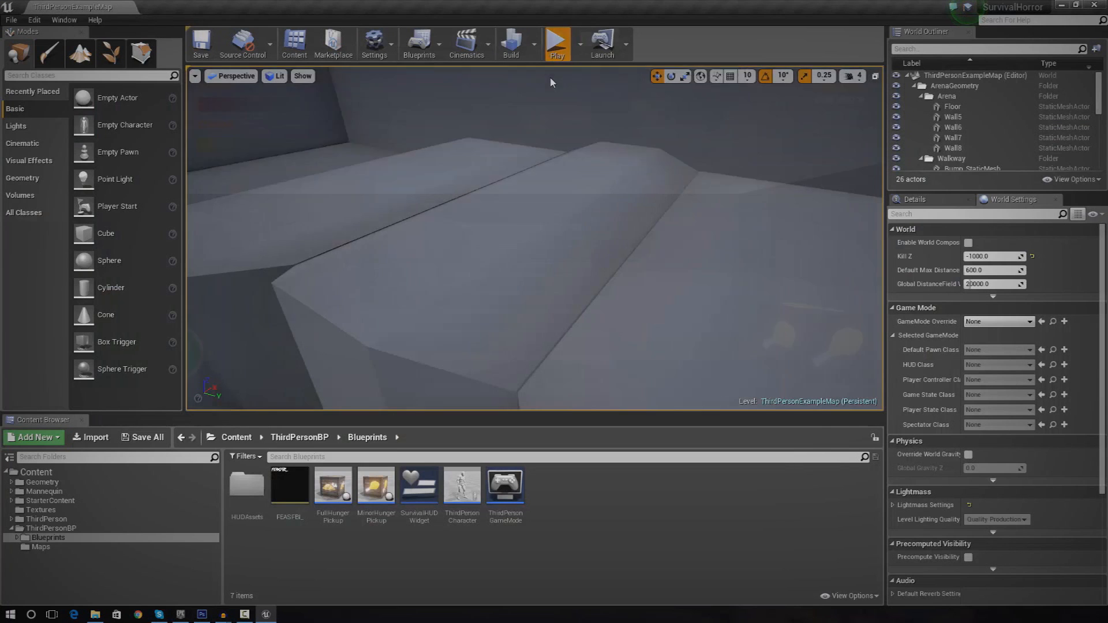
{"action": "left_click", "coordinate": [557, 42]}
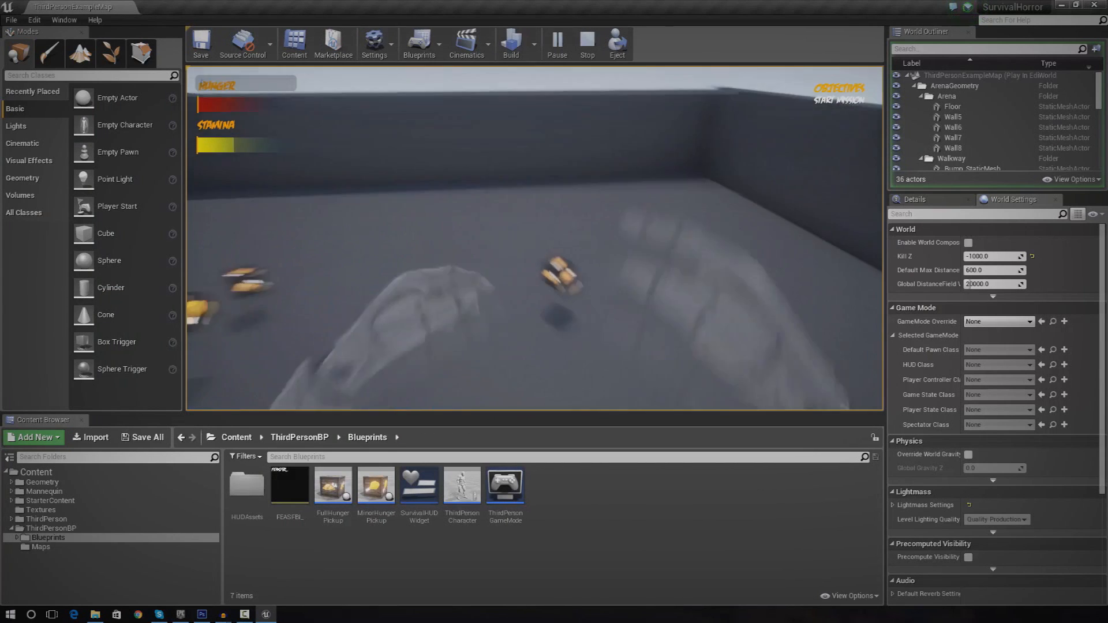
{"action": "left_click", "coordinate": [586, 43]}
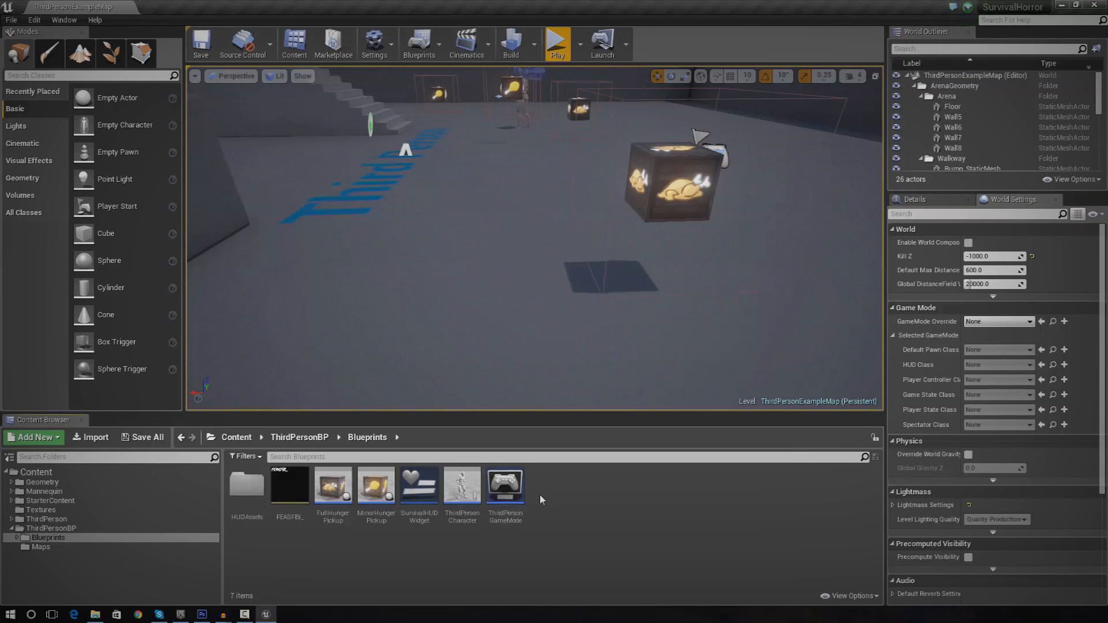
{"action": "left_click", "coordinate": [33, 437]}
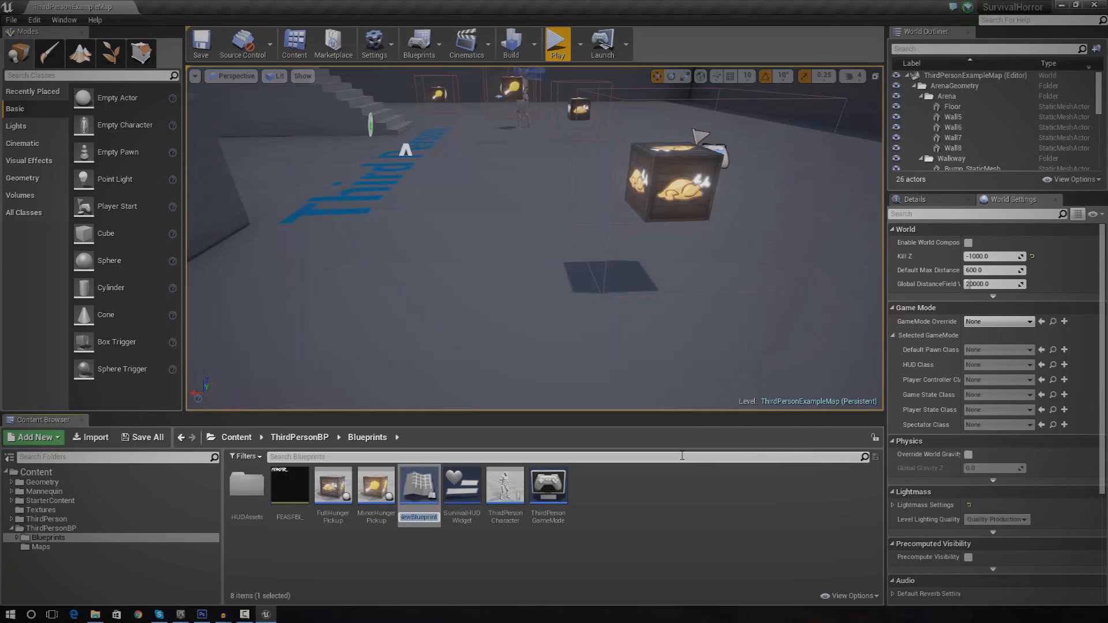
{"action": "mouse_move", "coordinate": [684, 325]}
{"action": "type", "text": "Objectiv"}
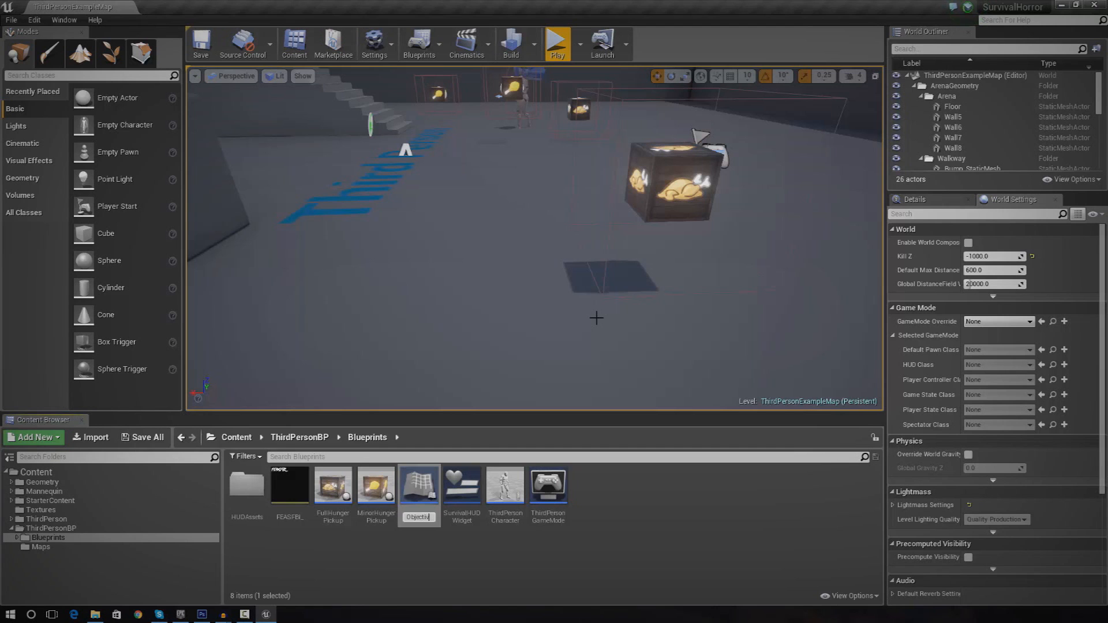
Step: Confirm the new actor blueprint's name as ObjectiveChange and open it in the blueprint editor
{"action": "left_click", "coordinate": [418, 484]}
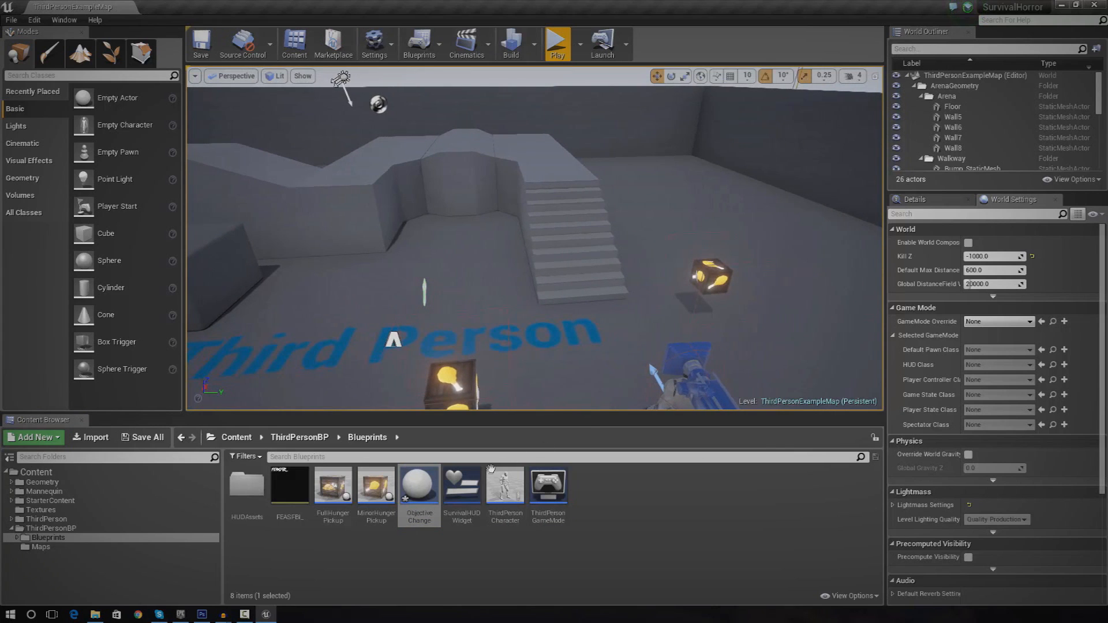
{"action": "double_click", "coordinate": [418, 487]}
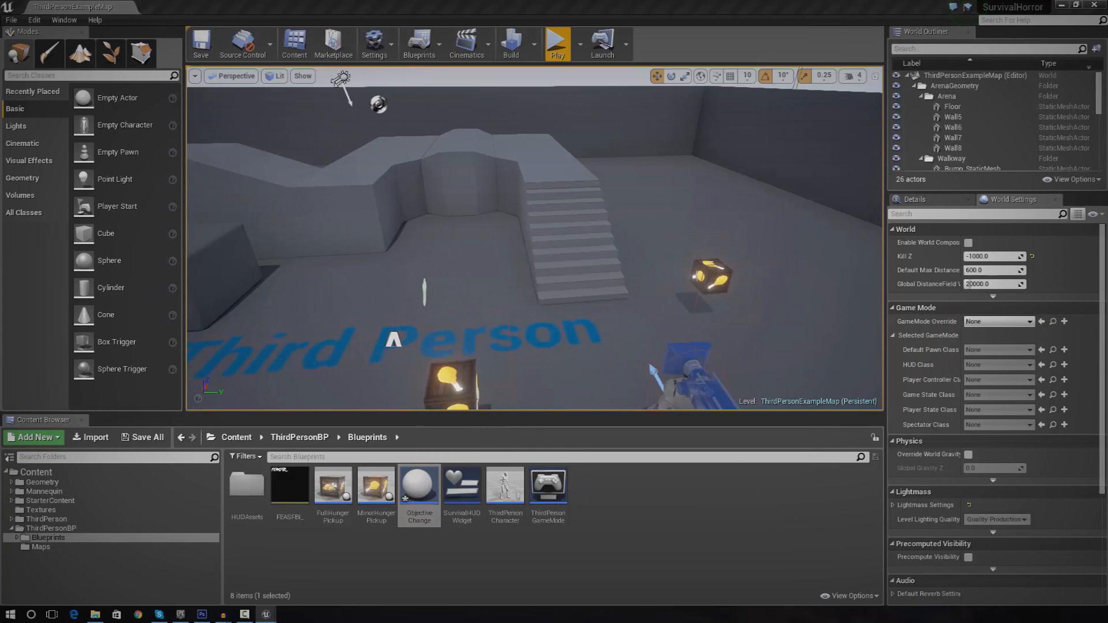
{"action": "double_click", "coordinate": [418, 485]}
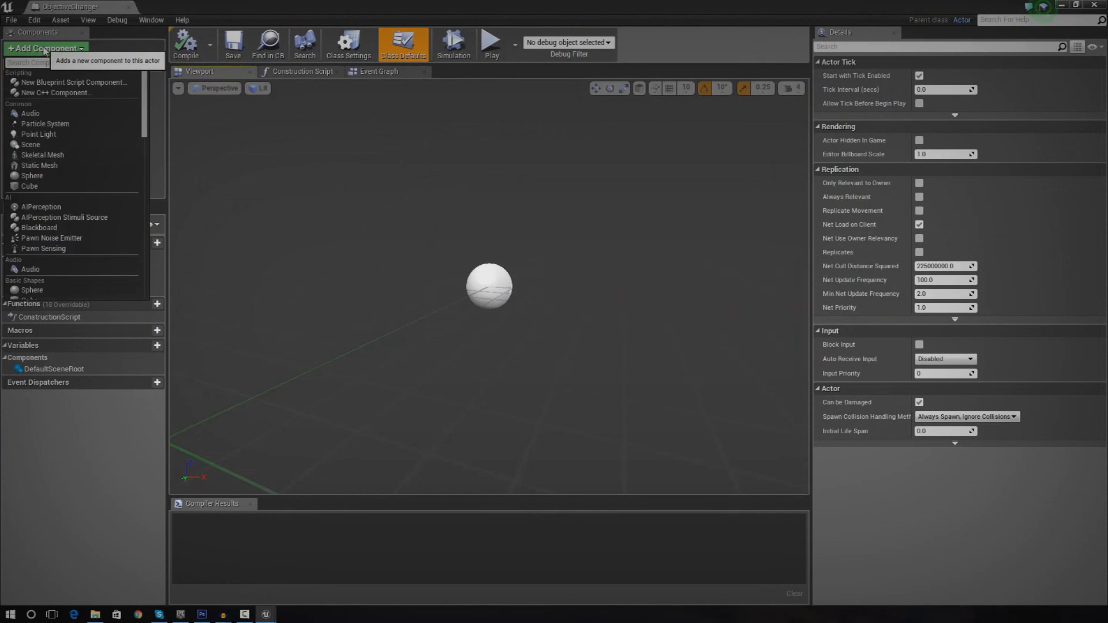
Step: Add a Box Collision whose overlap sets Player Objective to 'Find the hexagon key!', then compile
{"action": "type", "text": "box c"}
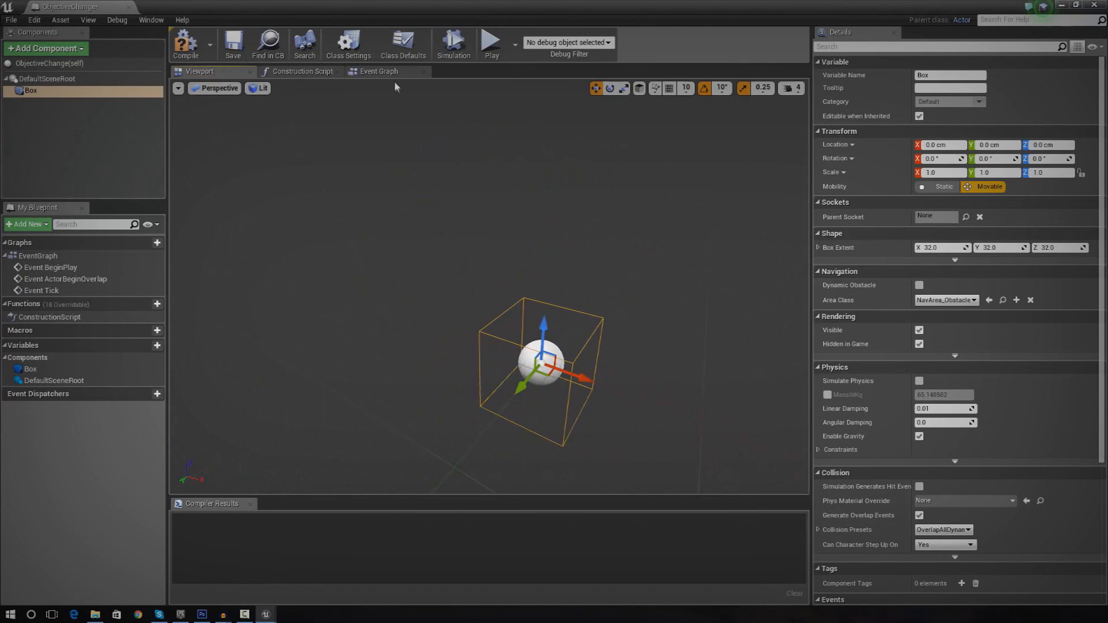
{"action": "left_click", "coordinate": [378, 71]}
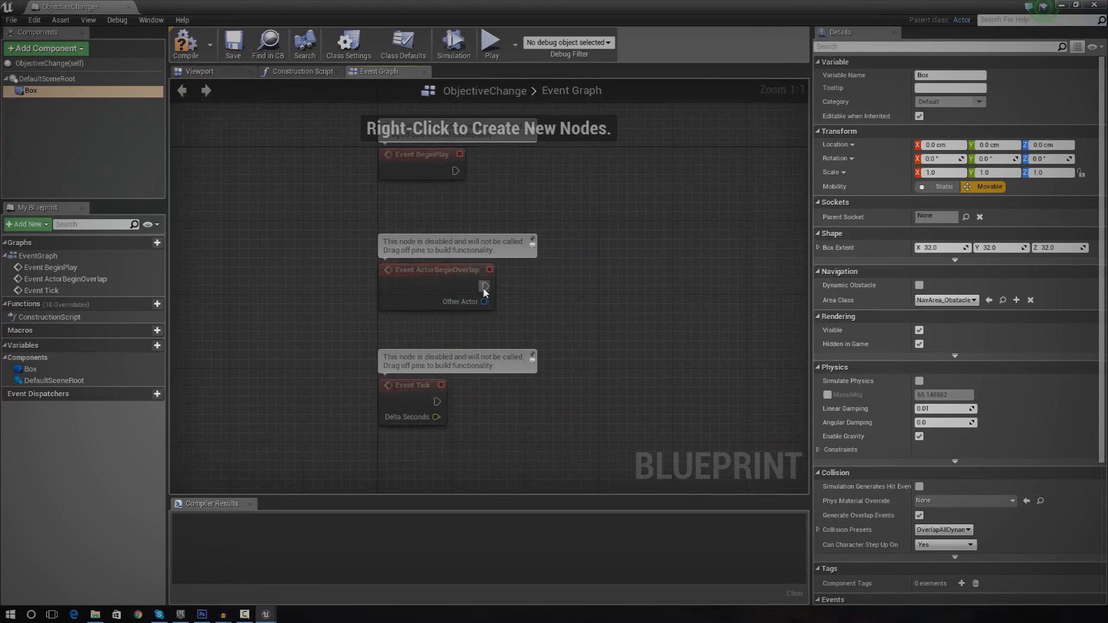
{"action": "mouse_move", "coordinate": [539, 212]}
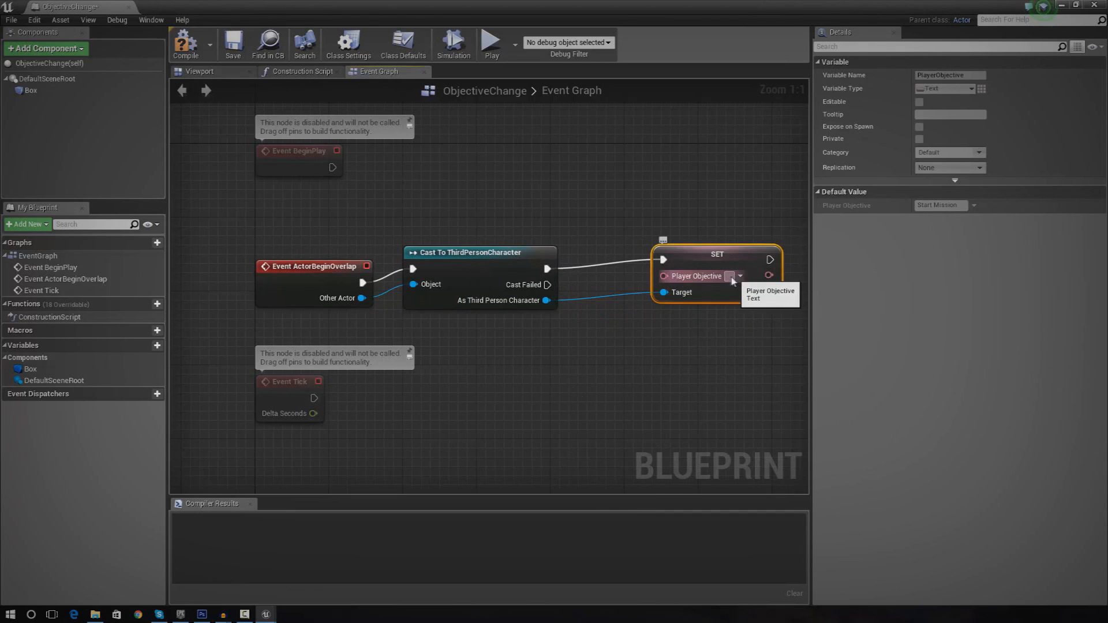
{"action": "mouse_move", "coordinate": [765, 269]}
{"action": "type", "text": "Find the hexagon key!"}
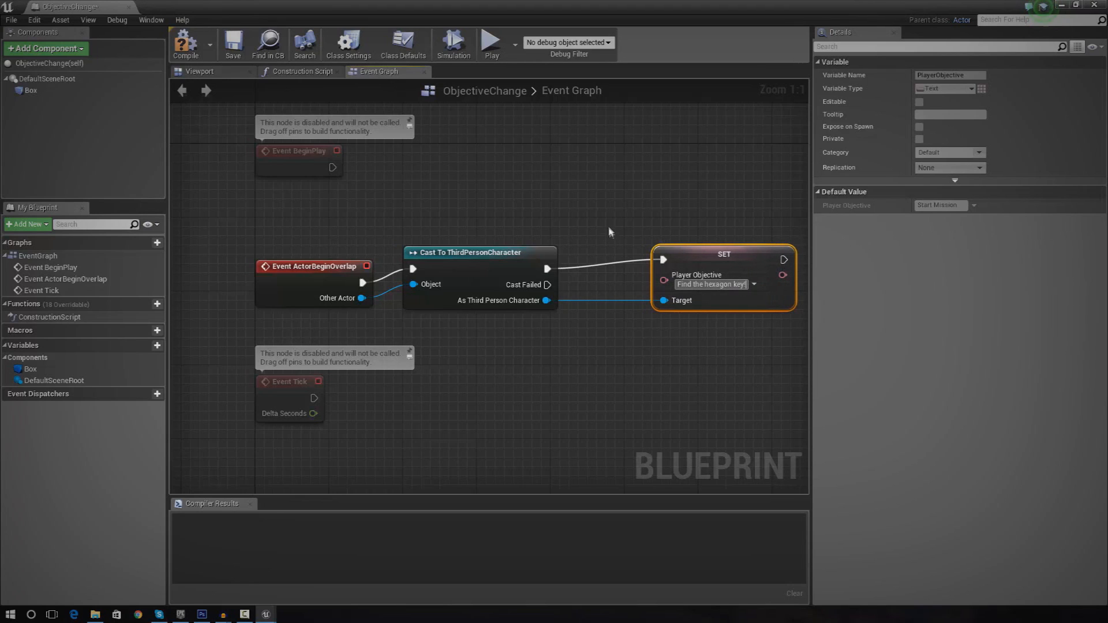
{"action": "left_click", "coordinate": [185, 42]}
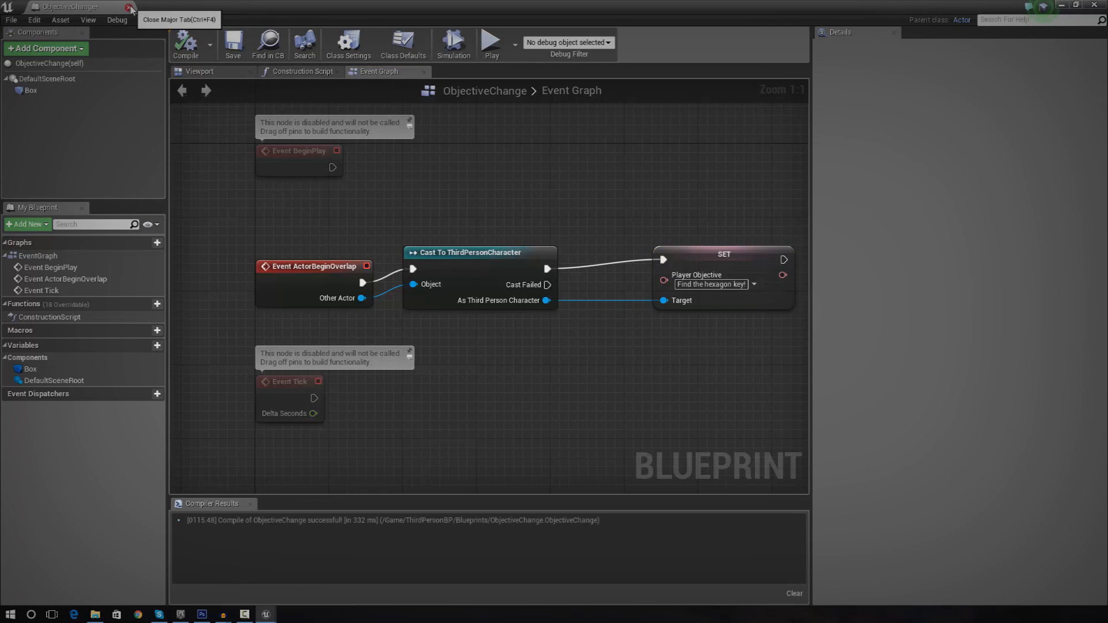
{"action": "left_click", "coordinate": [130, 6]}
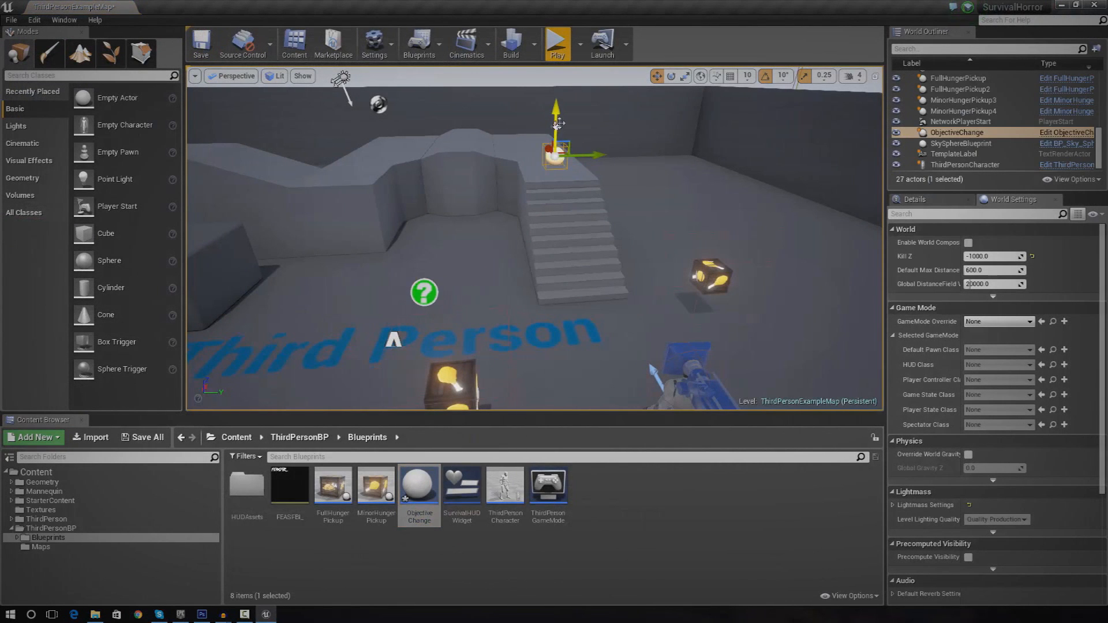
Step: Play-test the level to see the HUD objective switch to 'Find the hexagon key!'
{"action": "left_click", "coordinate": [556, 41]}
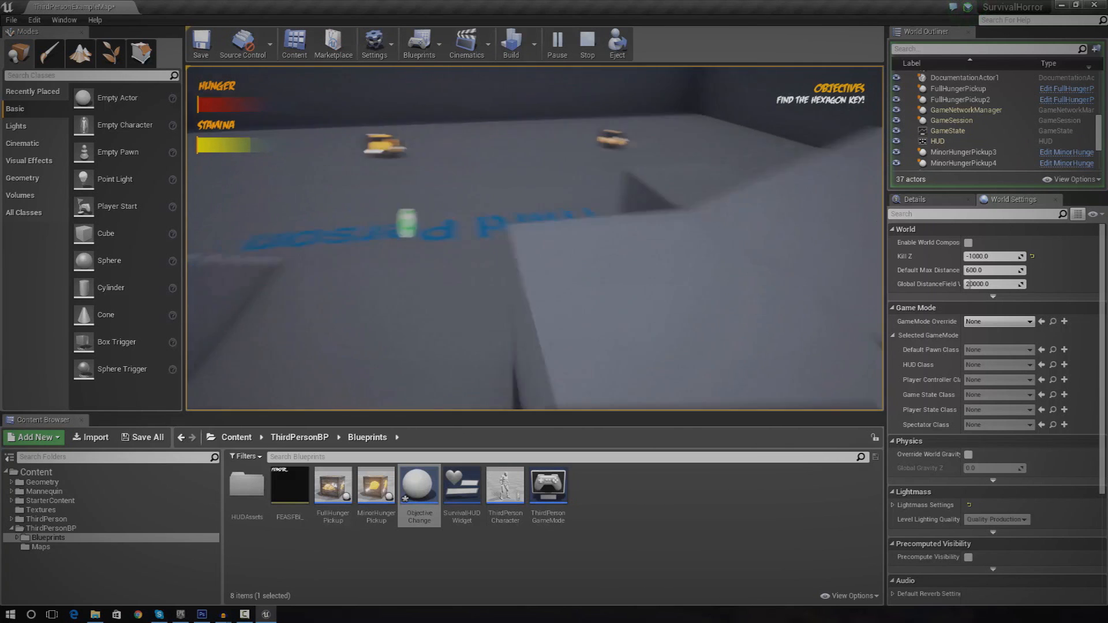
{"action": "left_click", "coordinate": [586, 44]}
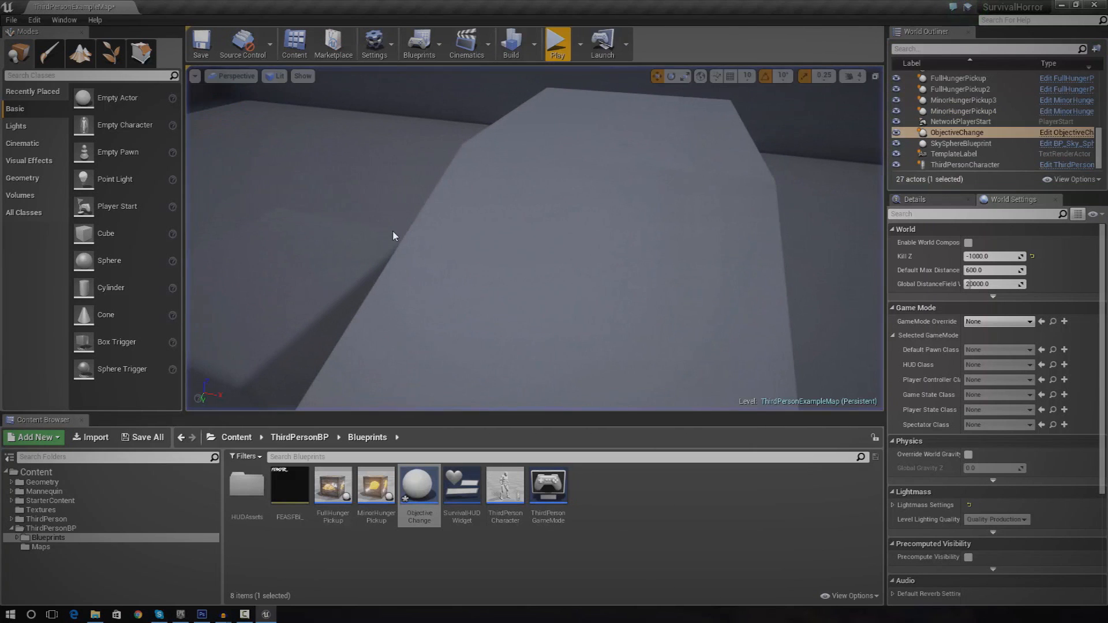